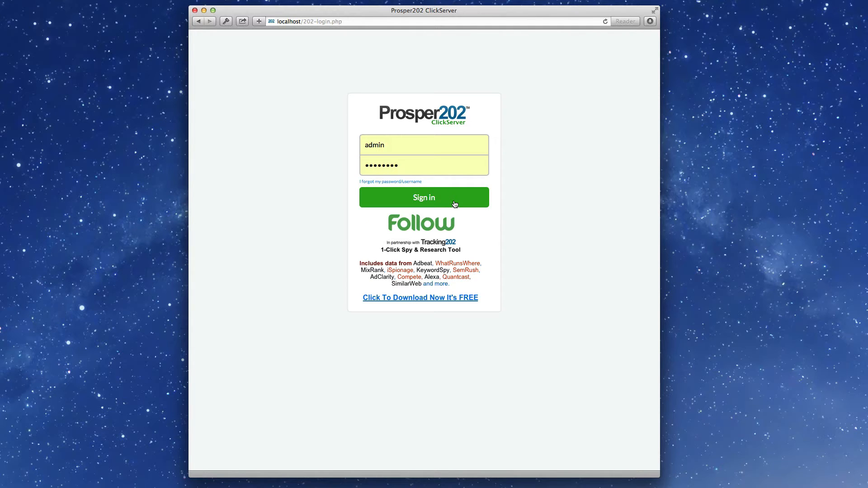
# Sign in as admin to reach the home dashboard with applications and news.
pyautogui.click(423, 197)
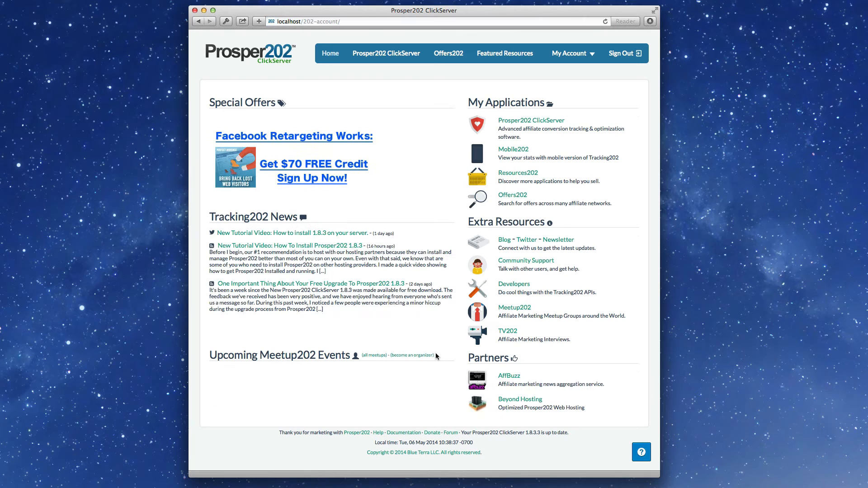
pyautogui.moveTo(387, 54)
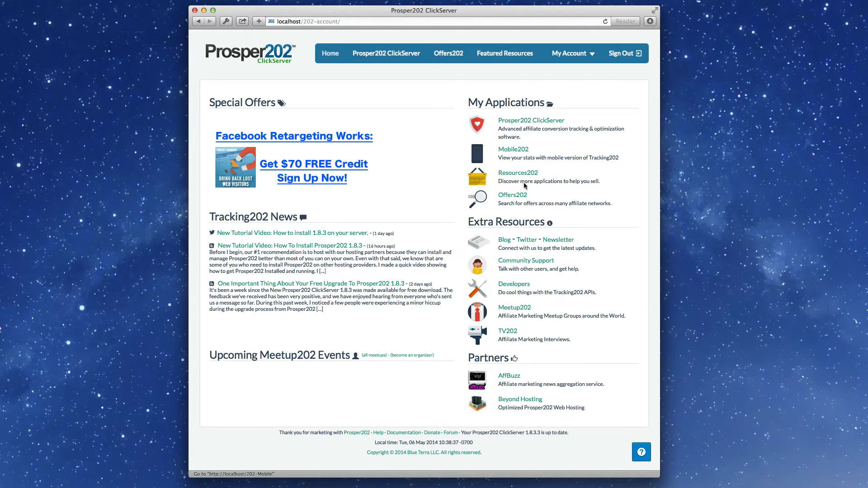
# Browse the Overview reports: campaign overview, breakdown analysis, day parting and rotators breakdown.
pyautogui.click(386, 53)
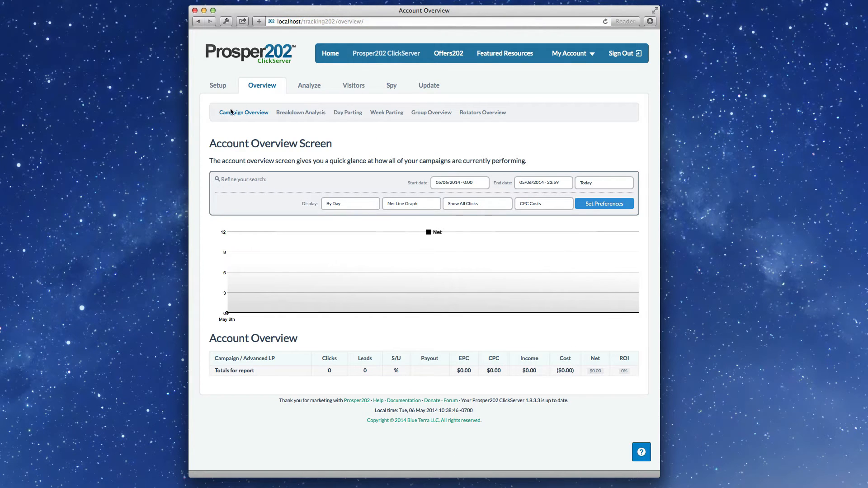
pyautogui.moveTo(286, 133)
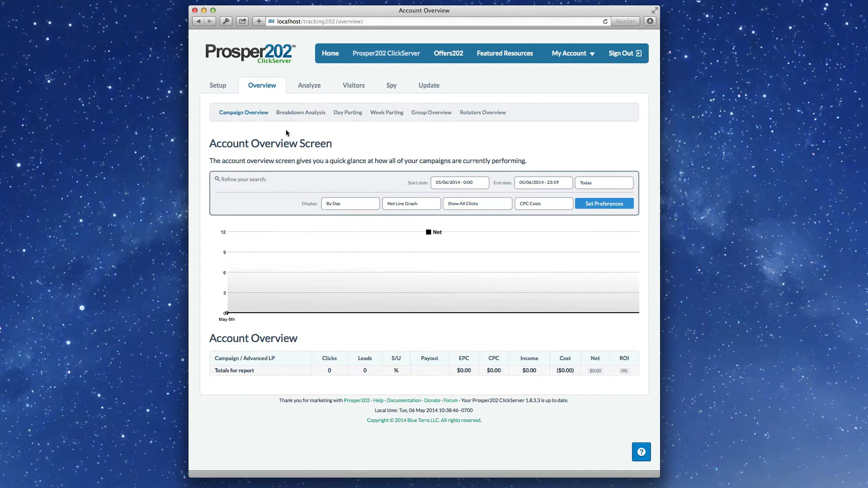
pyautogui.moveTo(303, 119)
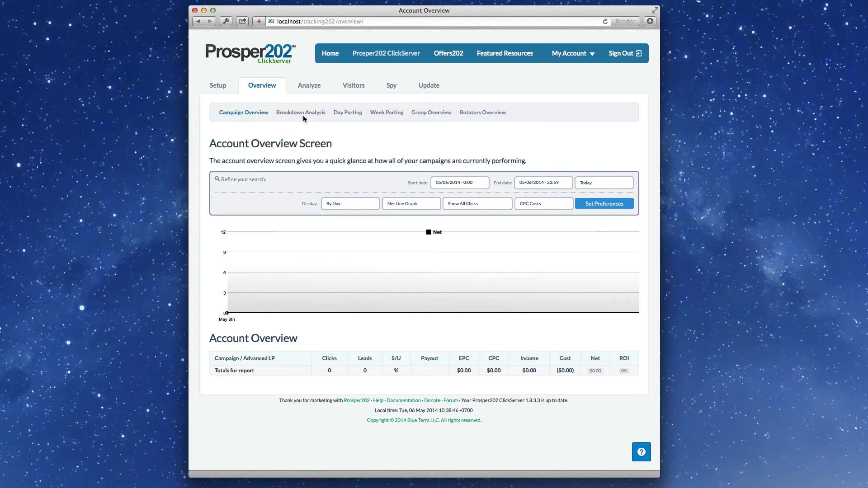
pyautogui.click(300, 112)
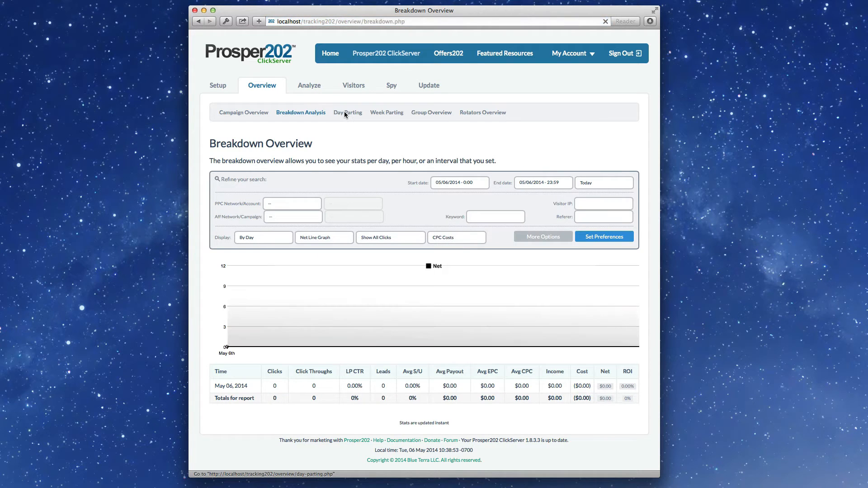
pyautogui.click(347, 112)
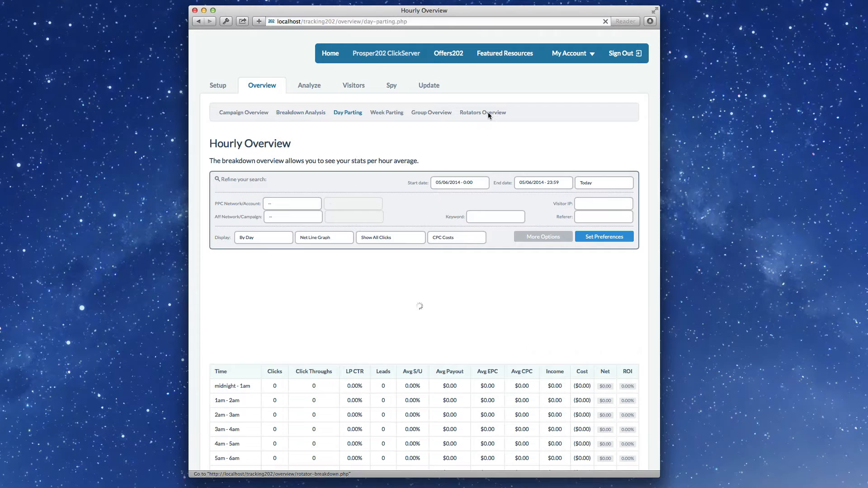
pyautogui.click(481, 112)
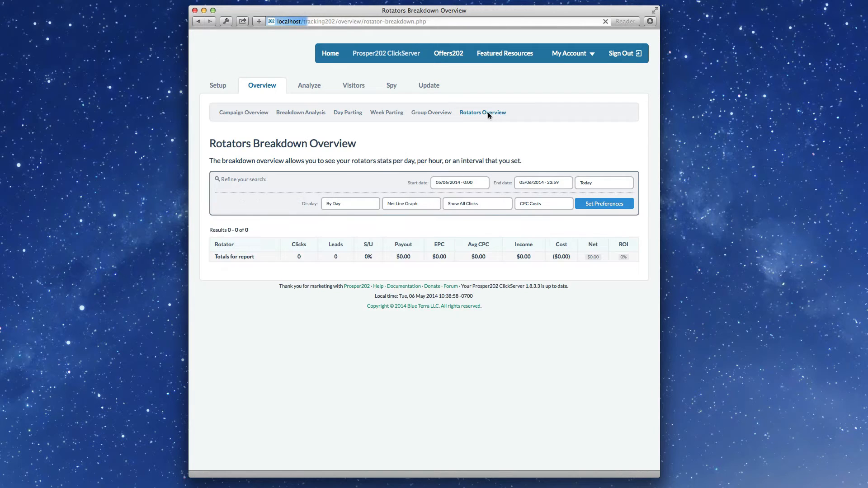
pyautogui.moveTo(218, 85)
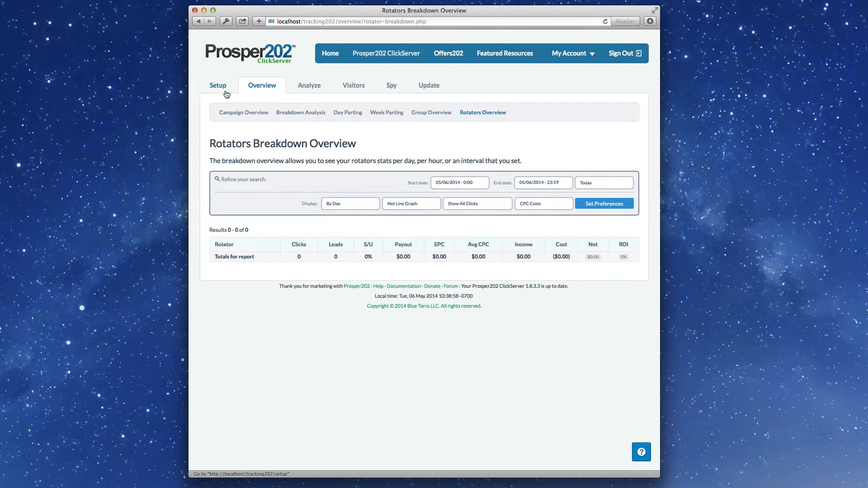
# Set the pixel type to Raw on the traffic source account setup page.
pyautogui.click(218, 85)
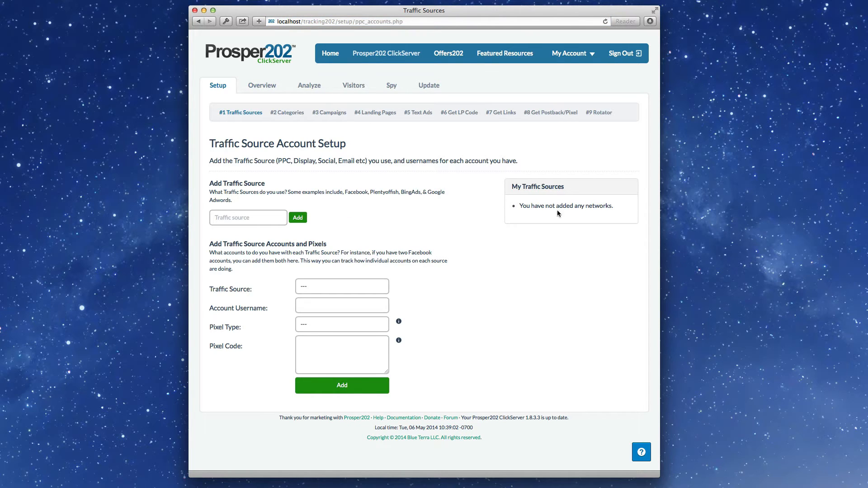
pyautogui.click(341, 324)
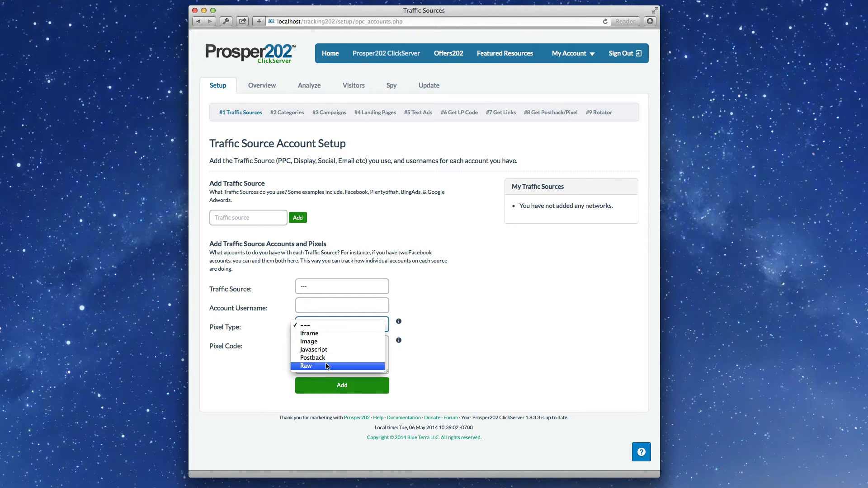
pyautogui.click(306, 366)
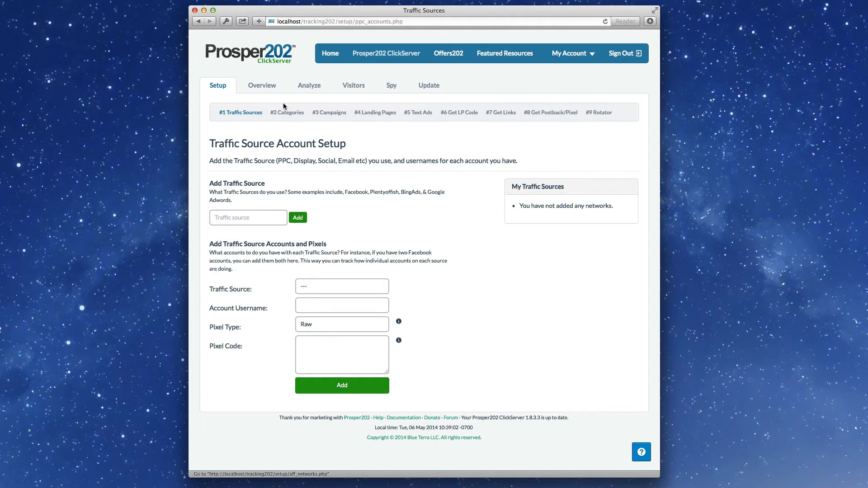
pyautogui.moveTo(336, 116)
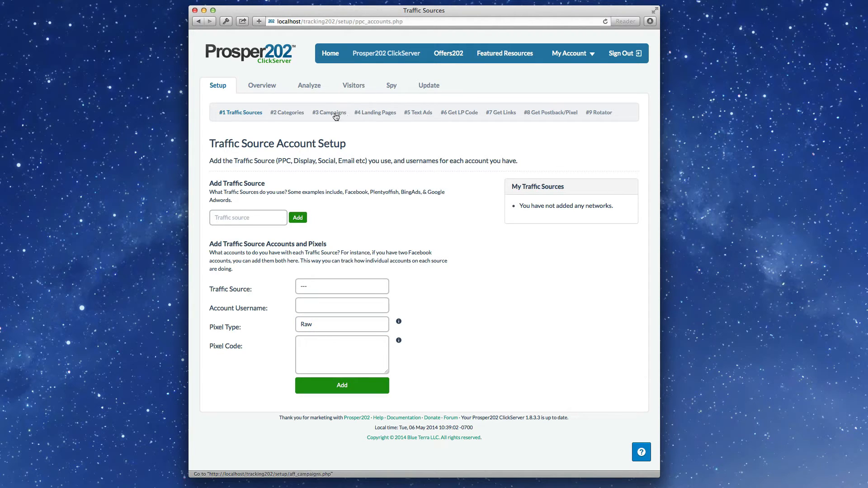
# Step through setup #2 Categories, #3 Campaigns, #4 Landing Pages, #5 Text Ads, #6 Get LP Code and #7 Get Links.
pyautogui.click(286, 112)
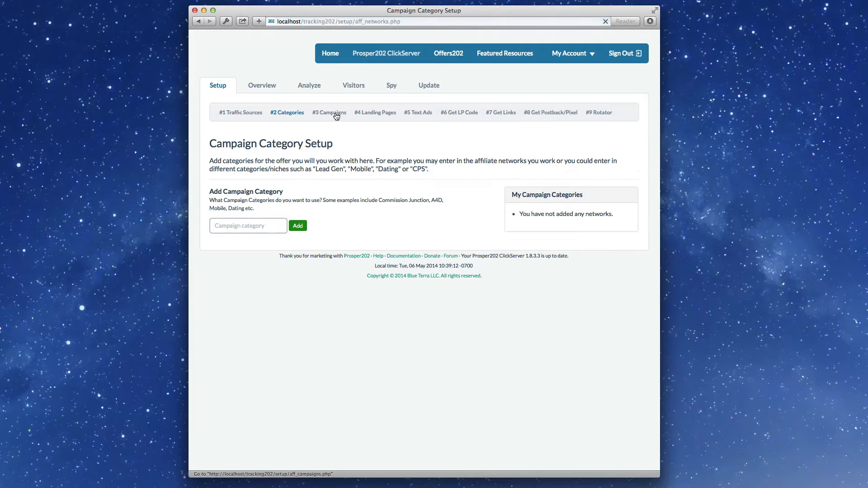
pyautogui.click(329, 112)
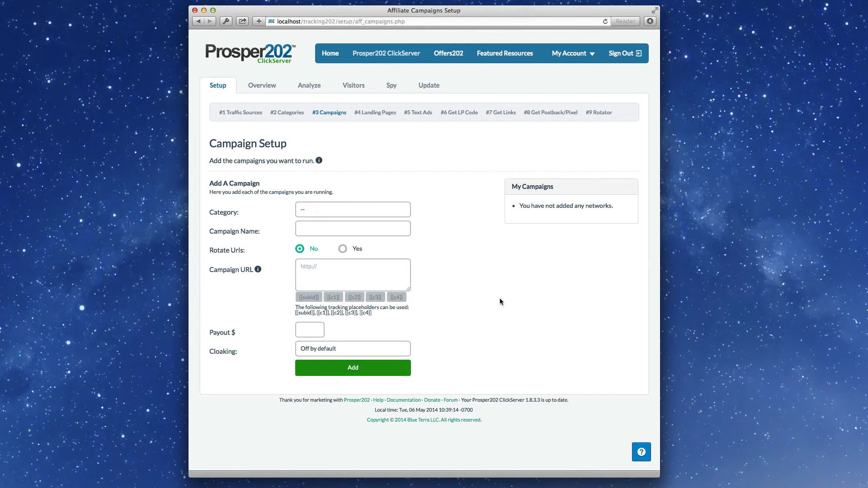
pyautogui.click(374, 112)
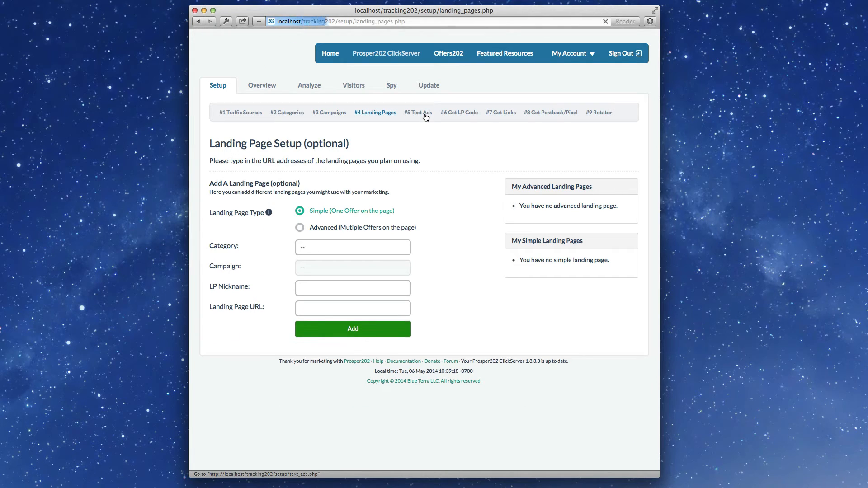
pyautogui.click(418, 112)
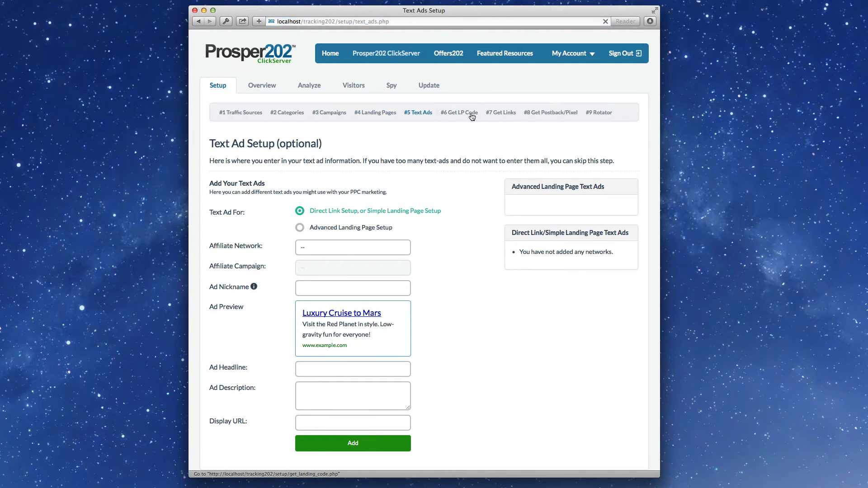
pyautogui.click(459, 112)
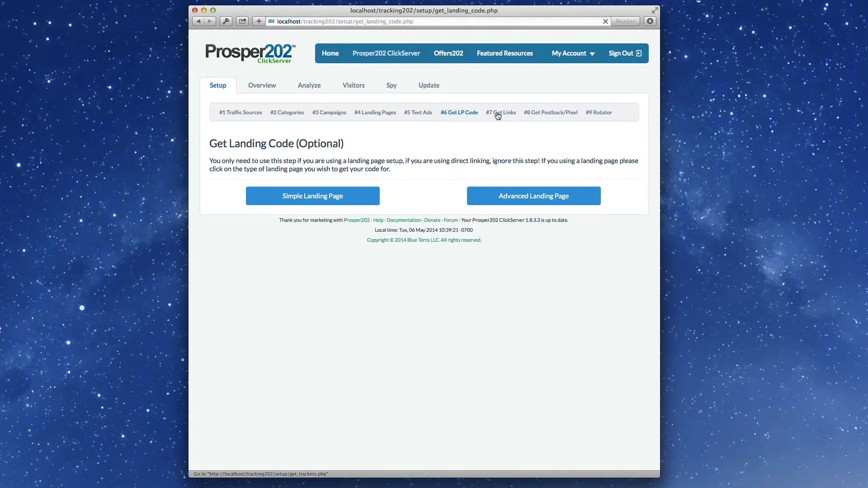
pyautogui.click(500, 112)
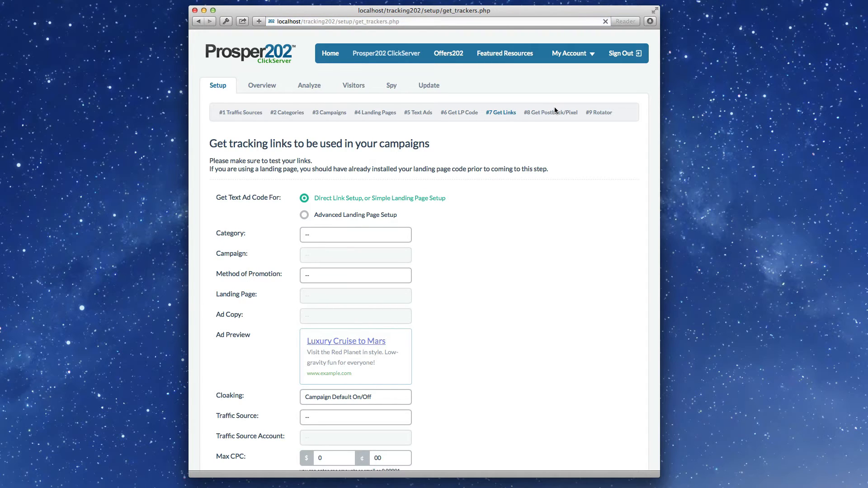
# Preview the Advanced and Universal Smart pixel codes on the postback/pixel page, returning to Simple.
pyautogui.click(550, 113)
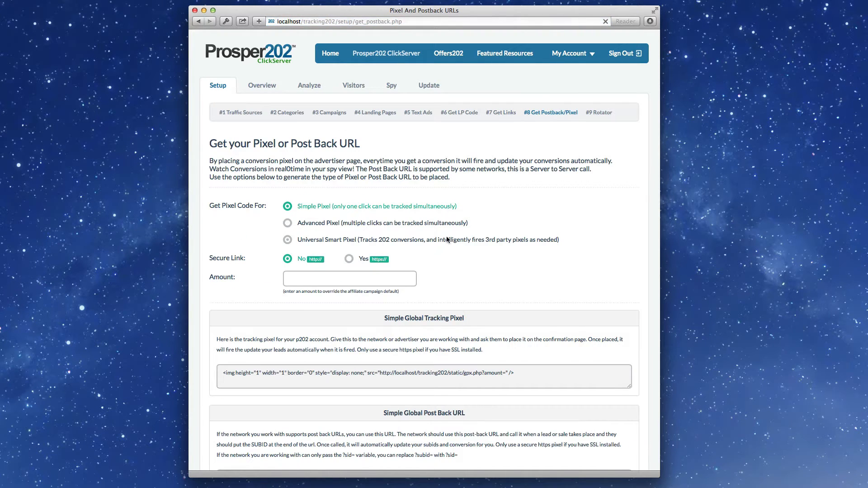
pyautogui.click(287, 223)
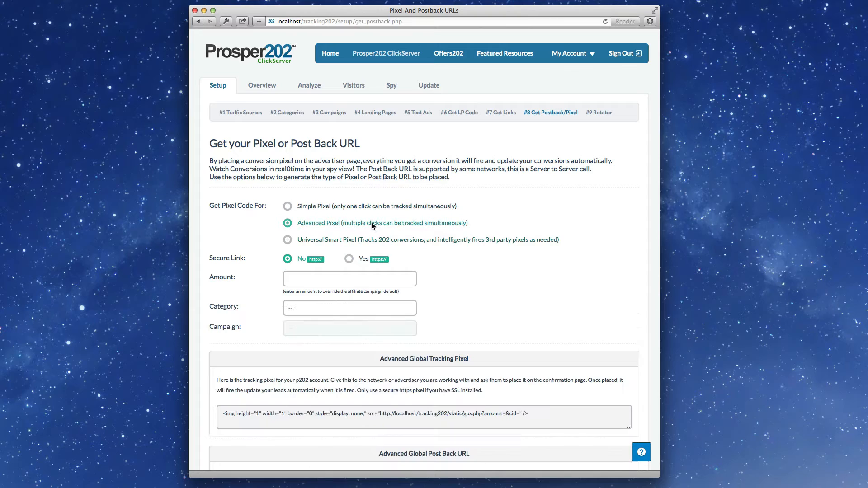
pyautogui.click(287, 239)
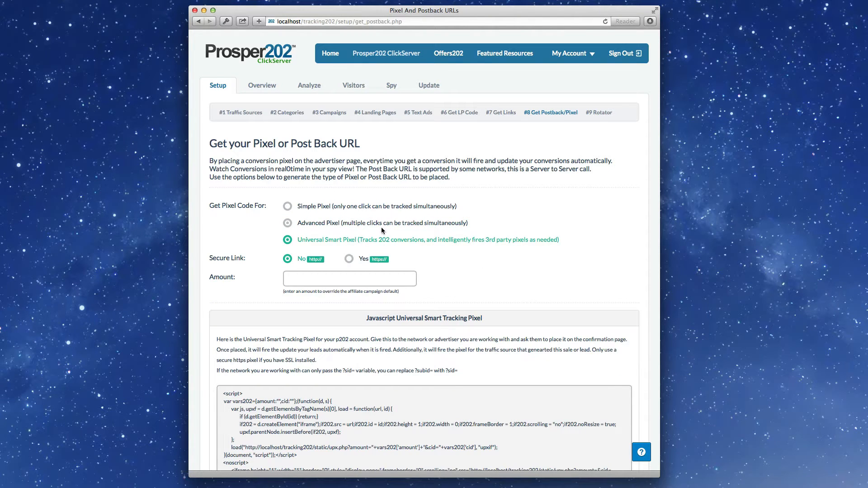
pyautogui.click(287, 206)
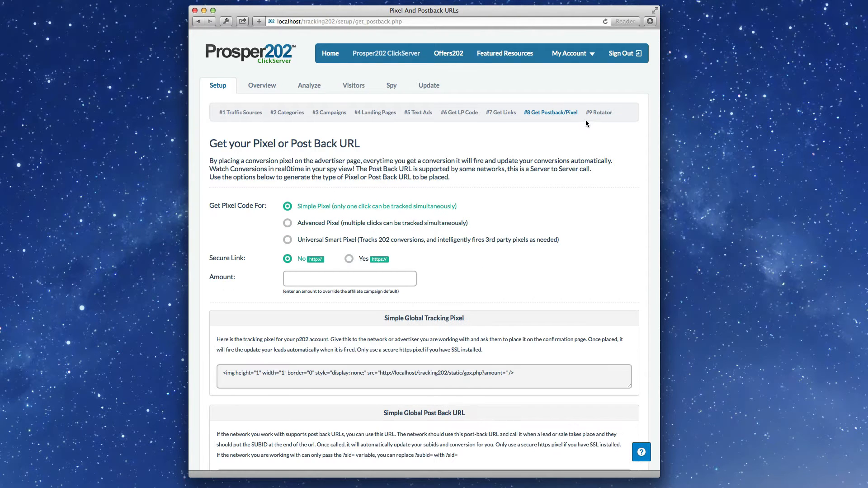
# Add a smart rotator named 'test' and select it in the rule form with a Country condition.
pyautogui.click(598, 112)
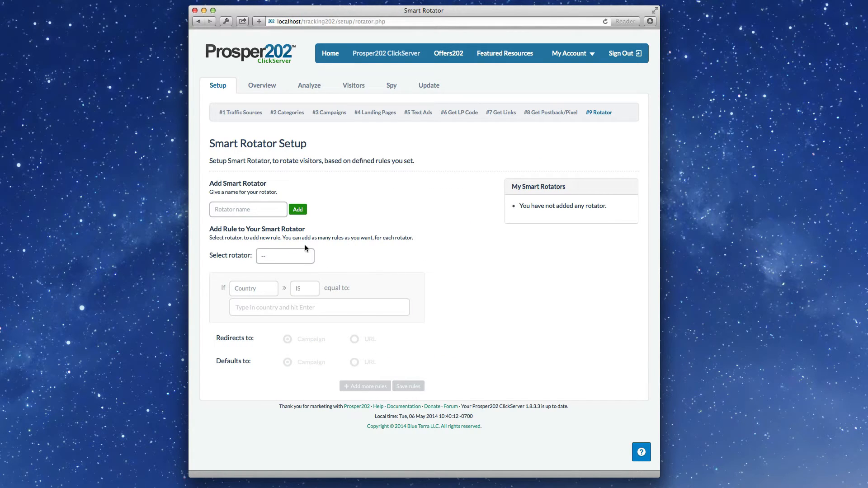
pyautogui.moveTo(279, 250)
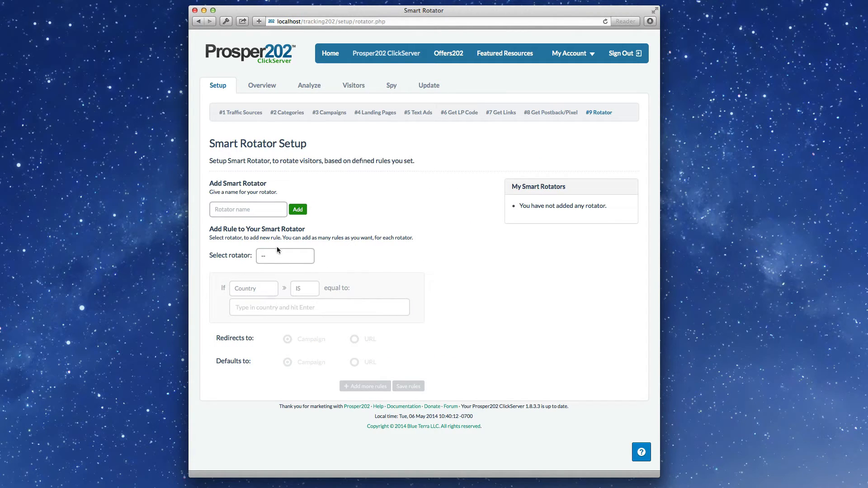
pyautogui.click(248, 209)
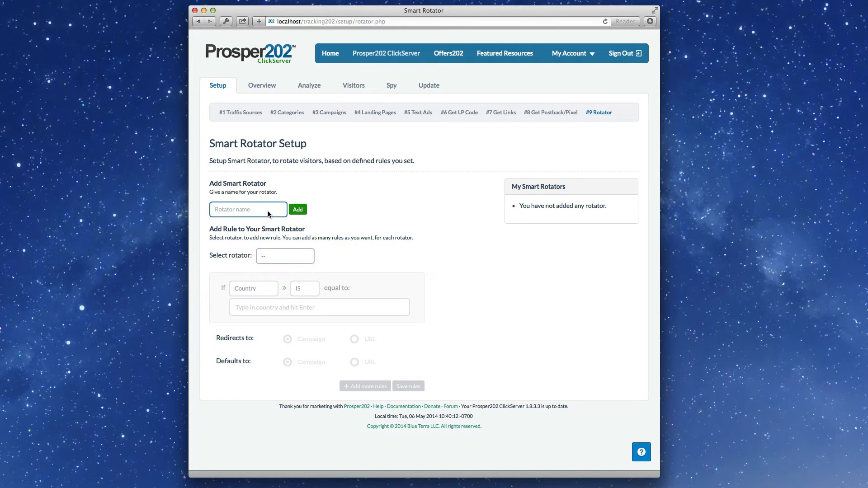
pyautogui.write('test')
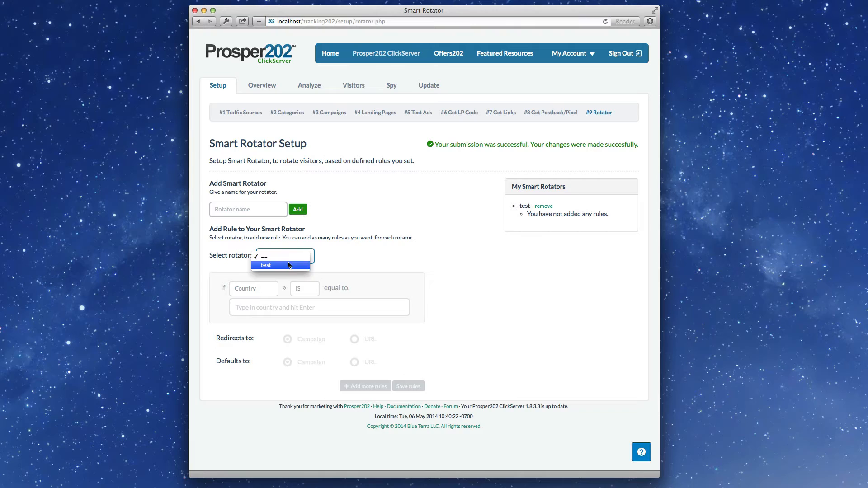
pyautogui.click(264, 265)
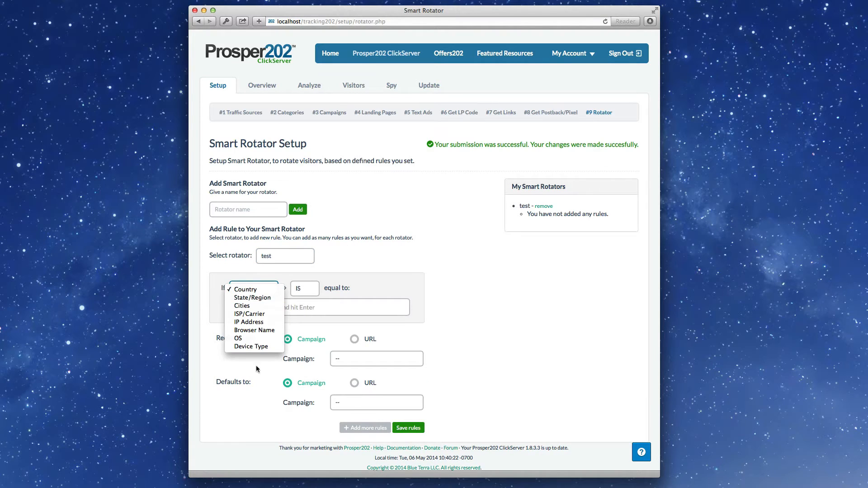
pyautogui.click(245, 289)
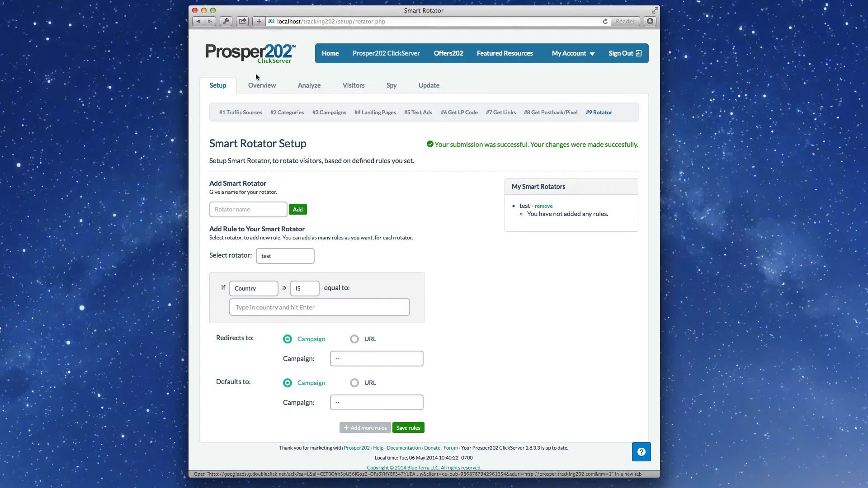
# View the Analyze Your Keywords report with its filters and empty totals table.
pyautogui.click(309, 85)
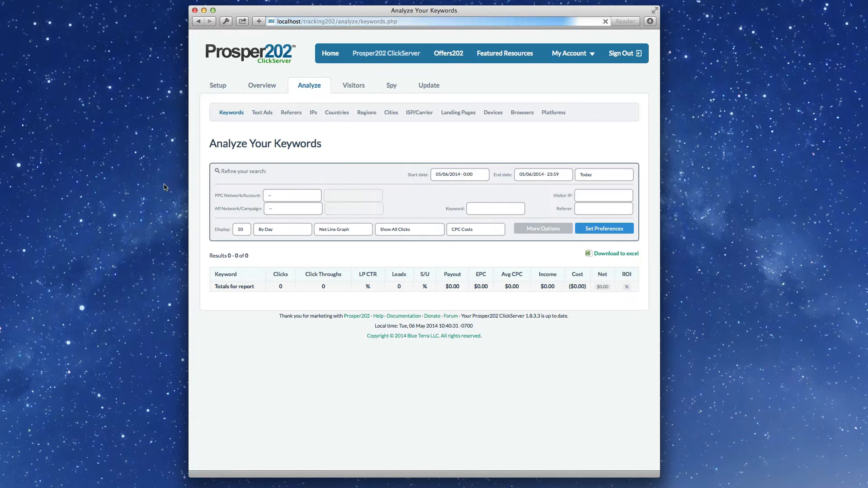
pyautogui.moveTo(290, 113)
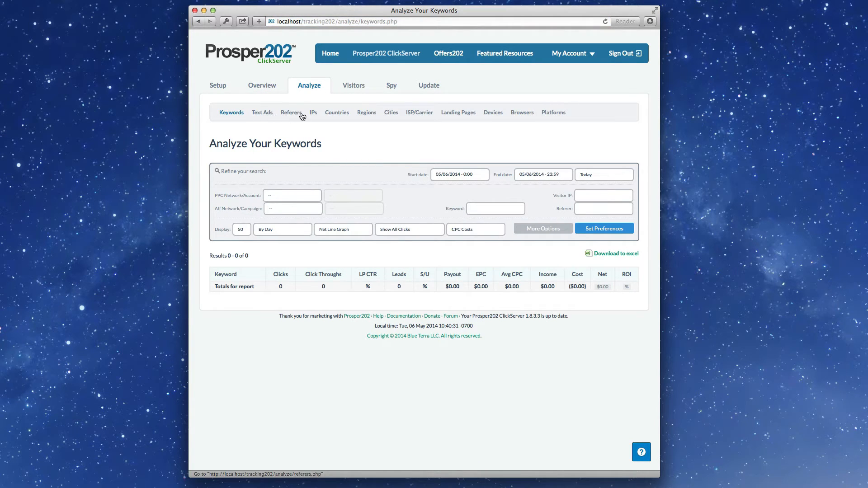
pyautogui.moveTo(351, 135)
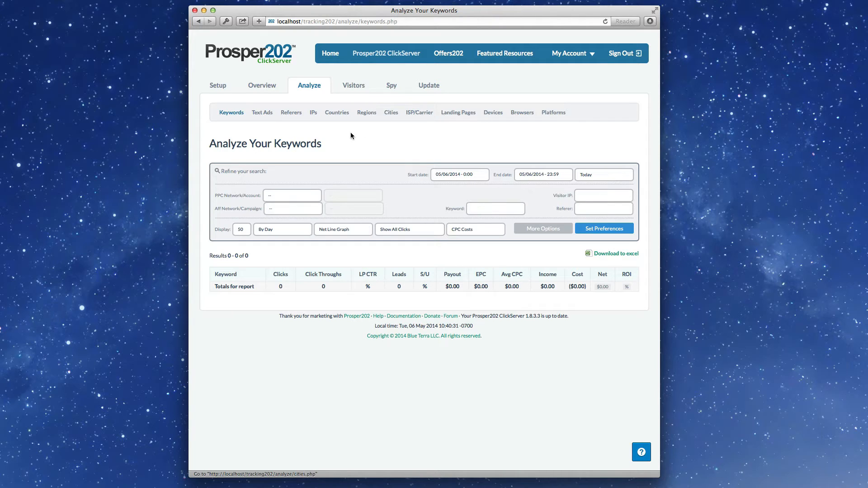
pyautogui.moveTo(418, 112)
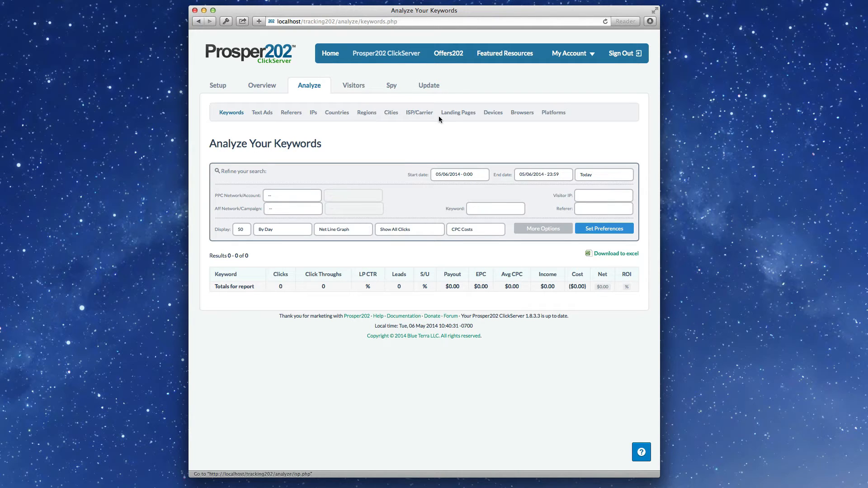
pyautogui.moveTo(503, 117)
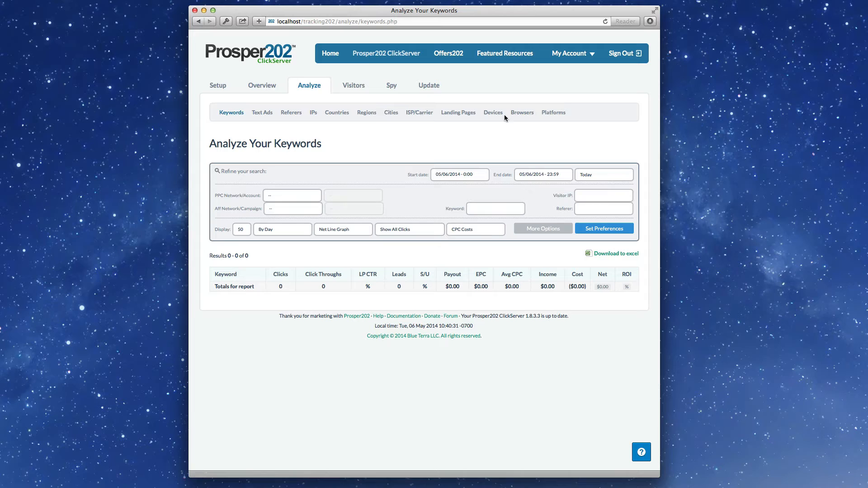
pyautogui.moveTo(353, 85)
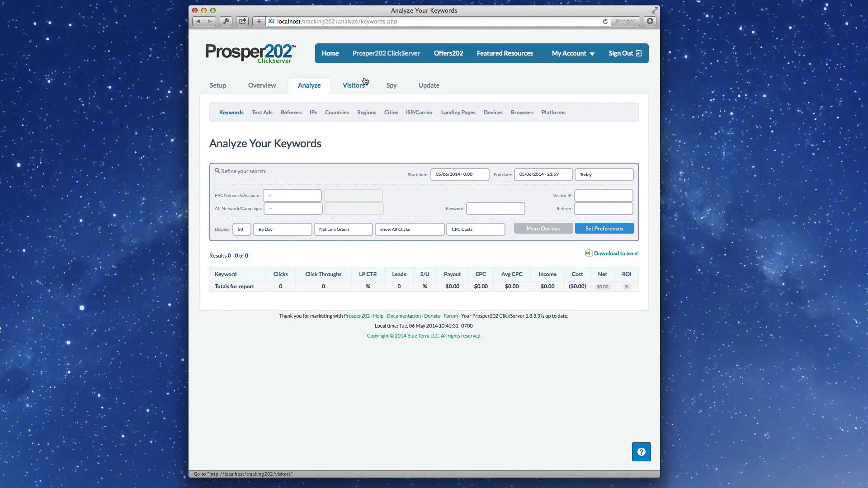
# Visit Visitor History and the Spy View, then land on the Update Your Subids page.
pyautogui.click(353, 85)
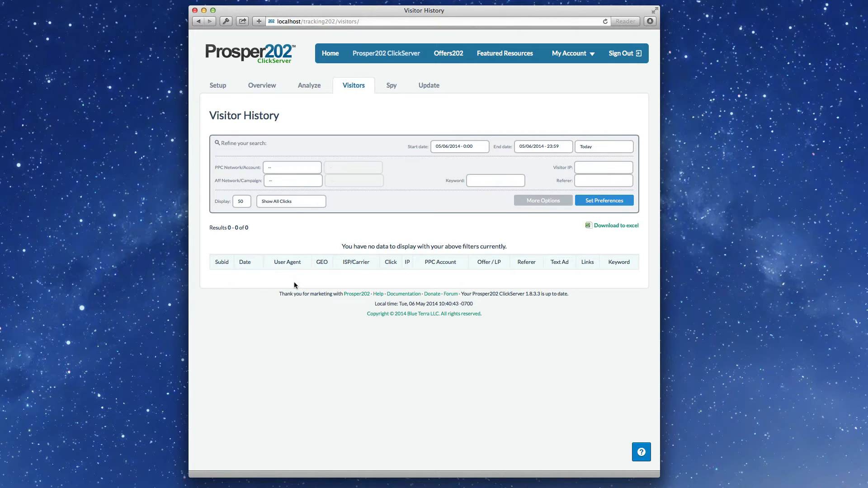
pyautogui.moveTo(306, 268)
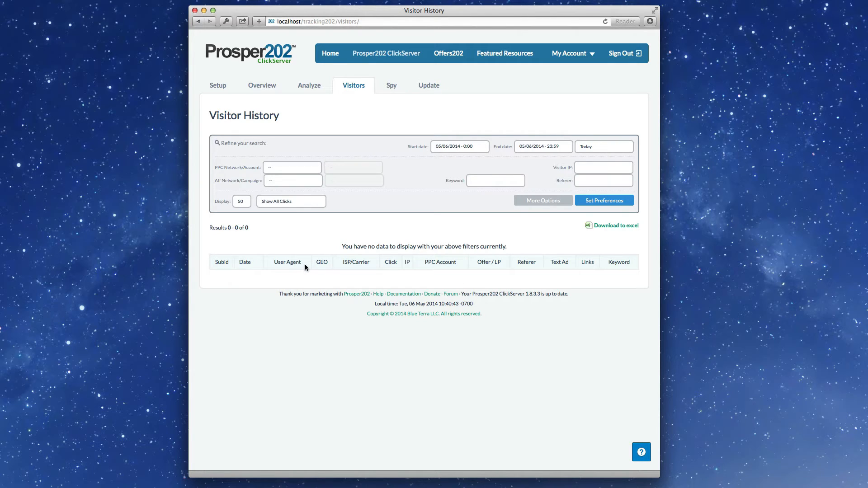
pyautogui.moveTo(272, 284)
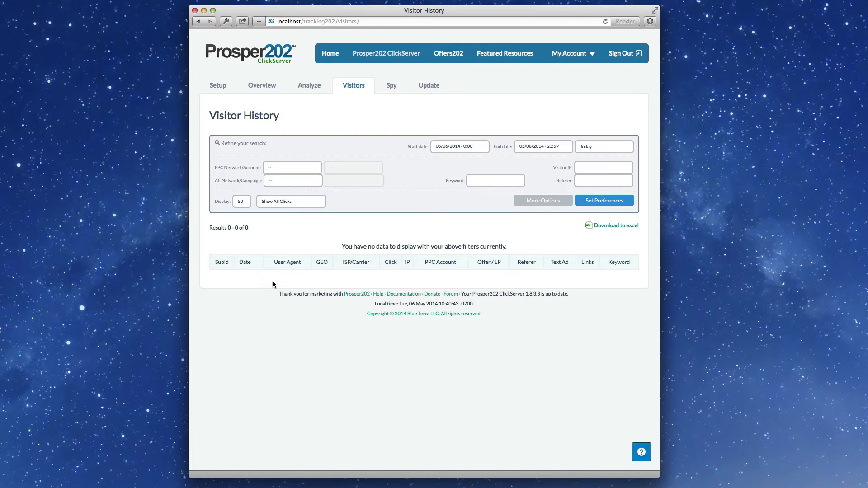
pyautogui.moveTo(359, 258)
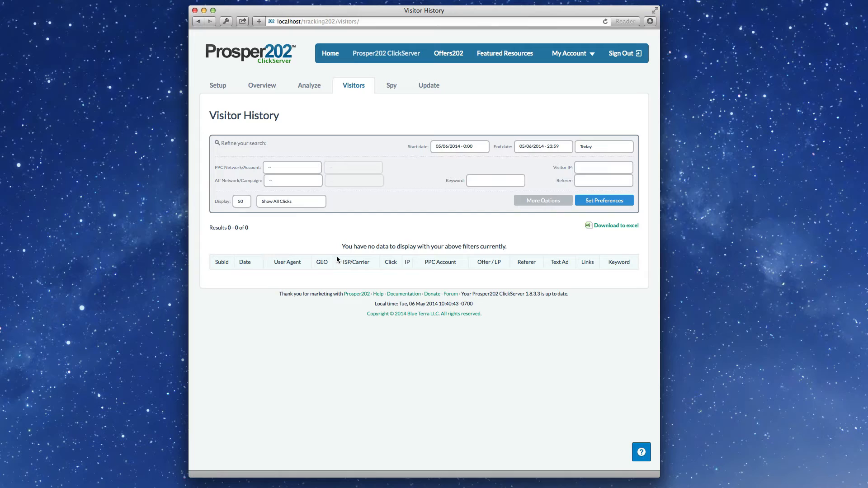
pyautogui.moveTo(357, 303)
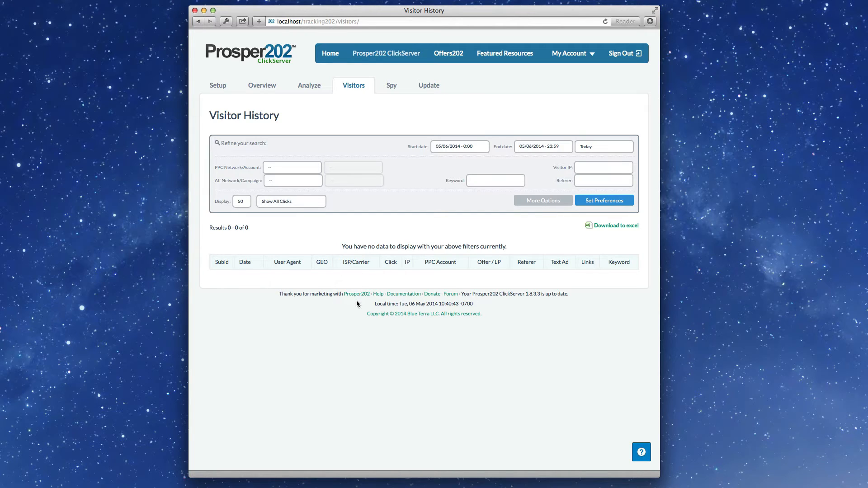
pyautogui.moveTo(657, 263)
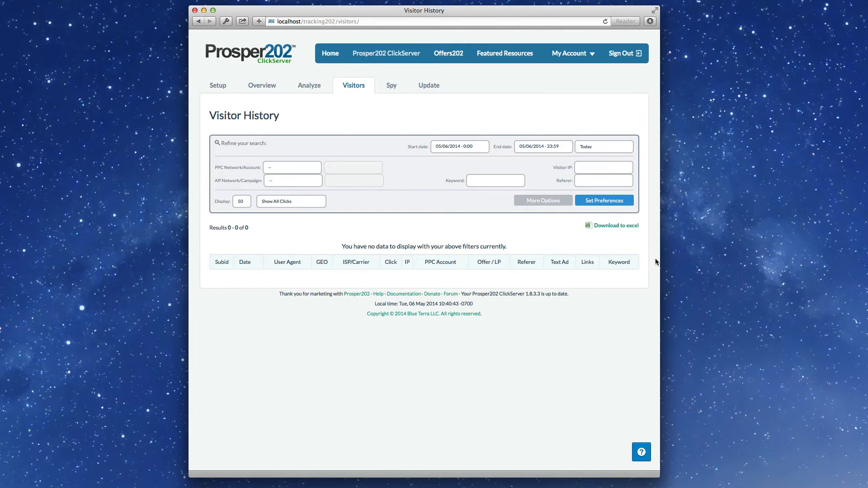
pyautogui.click(392, 85)
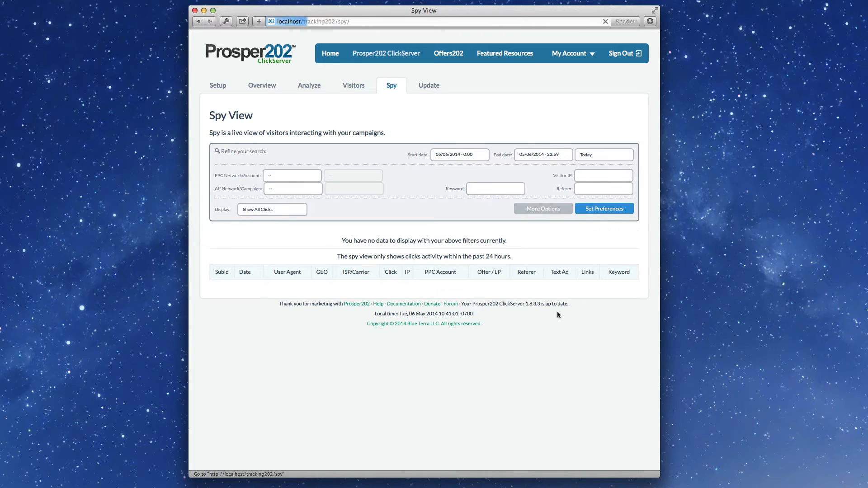
pyautogui.click(429, 85)
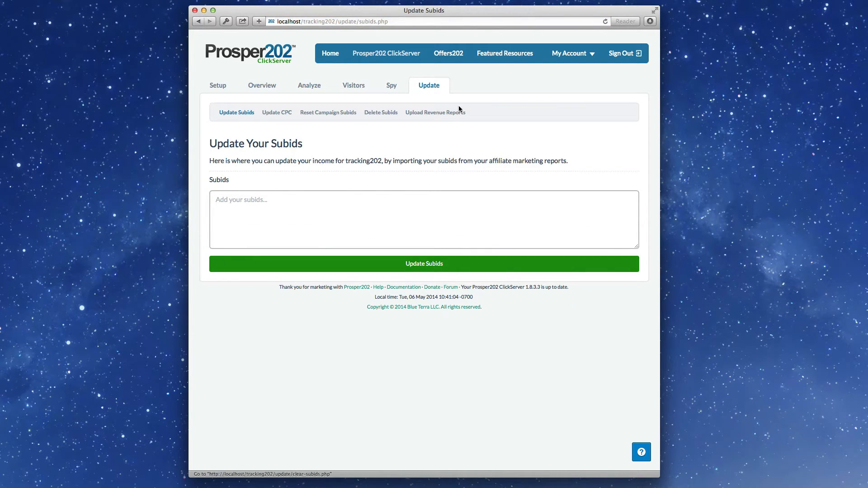
# Look through the Featured Resources list of partner tools and hosting offers.
pyautogui.click(505, 53)
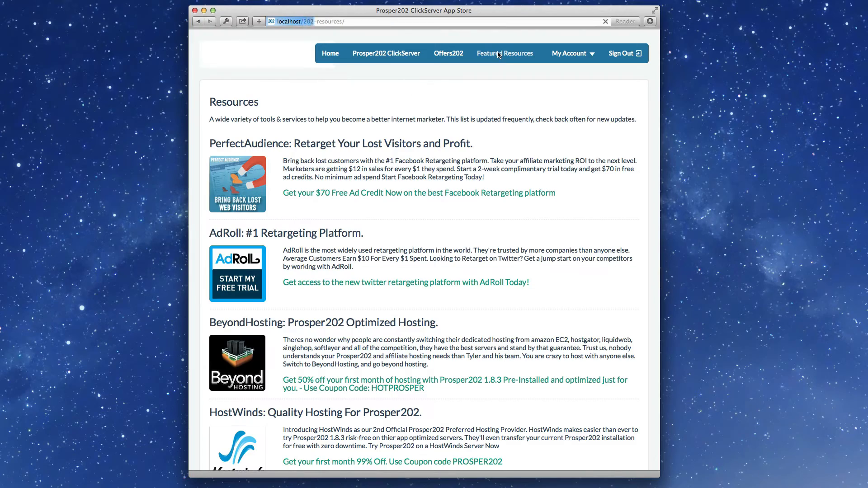
pyautogui.scroll(-3)
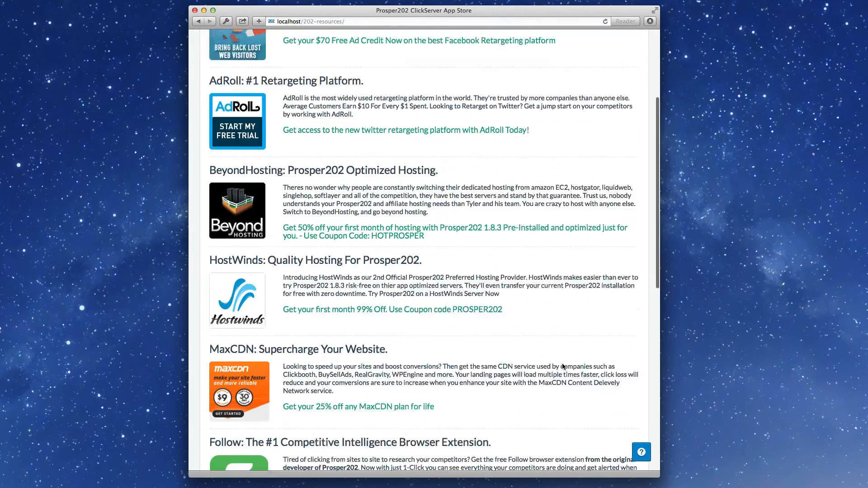
pyautogui.scroll(3)
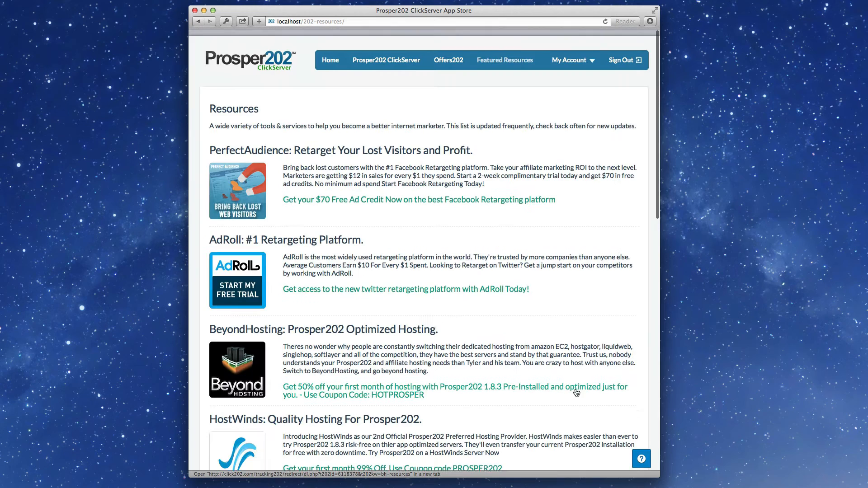
pyautogui.click(571, 60)
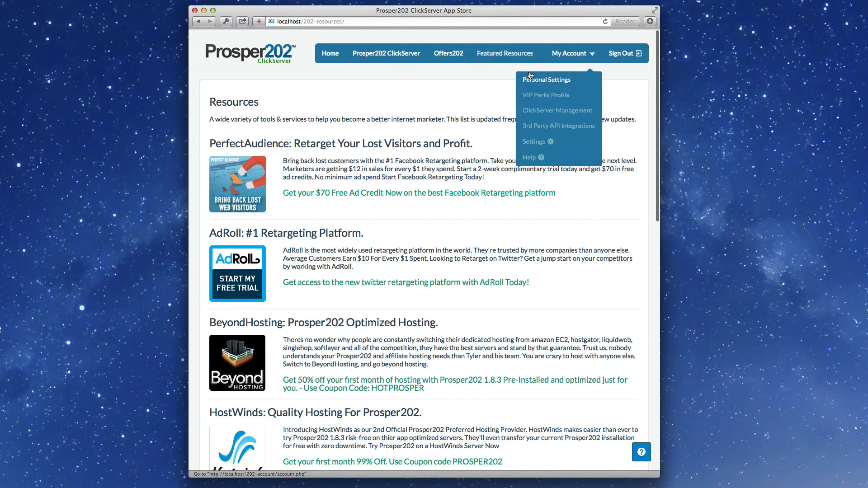
# View the Personal Settings page, checking the time zone choices without changing them.
pyautogui.click(546, 79)
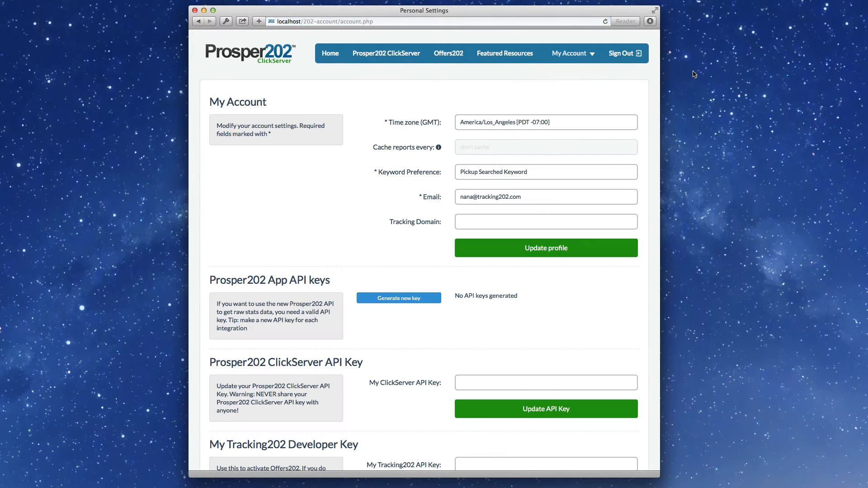
pyautogui.click(545, 122)
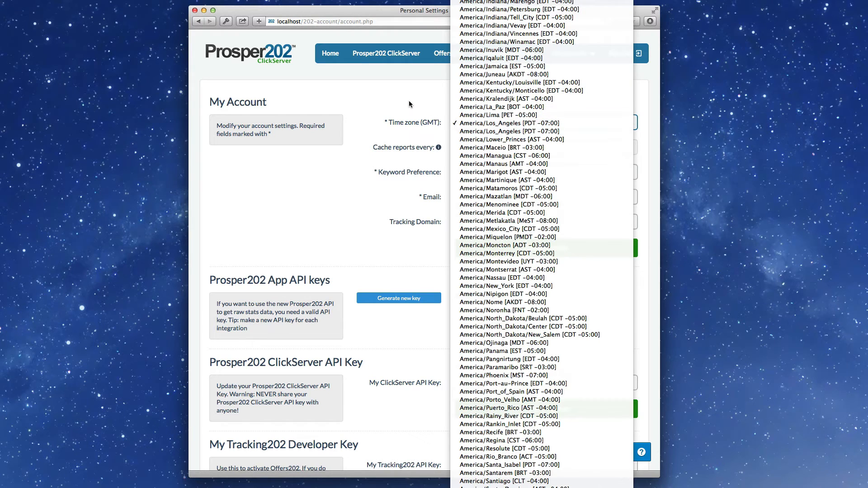
pyautogui.click(507, 122)
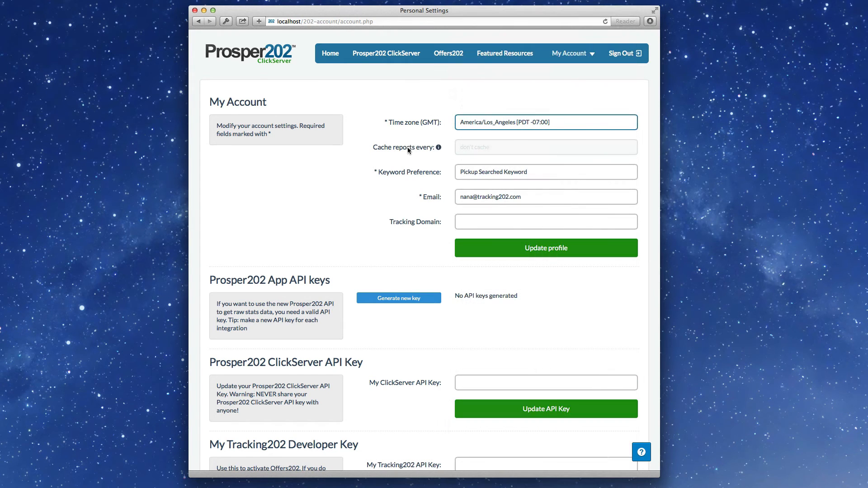
pyautogui.moveTo(436, 208)
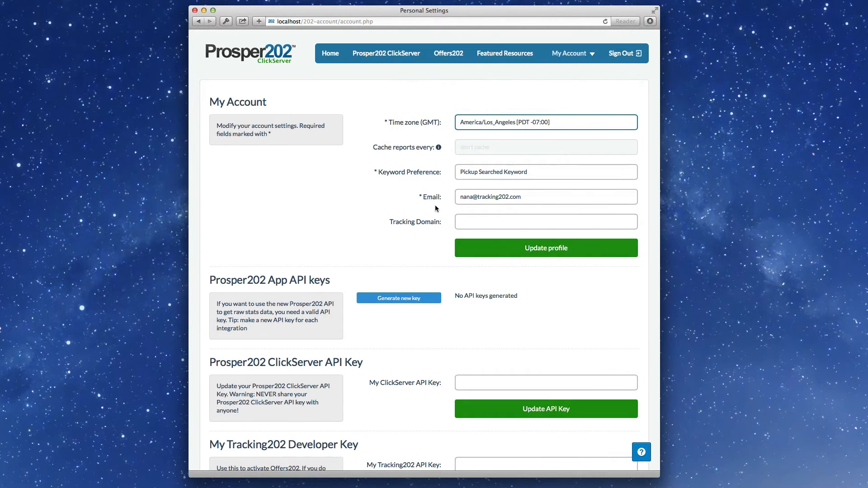
pyautogui.scroll(-3)
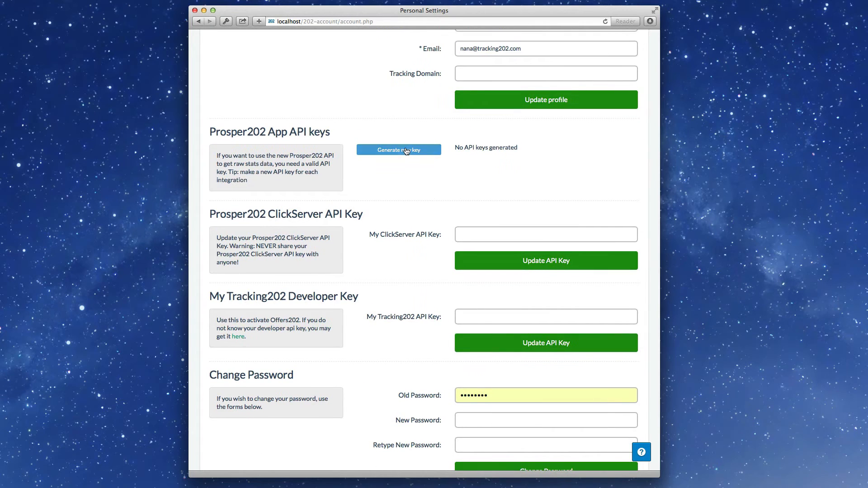
# Generate a new Prosper202 App API key in the account settings.
pyautogui.click(398, 149)
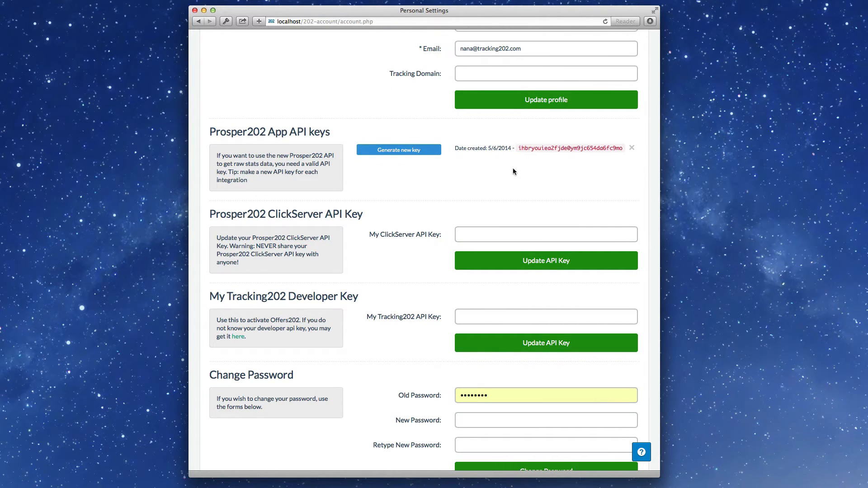
pyautogui.doubleClick(569, 147)
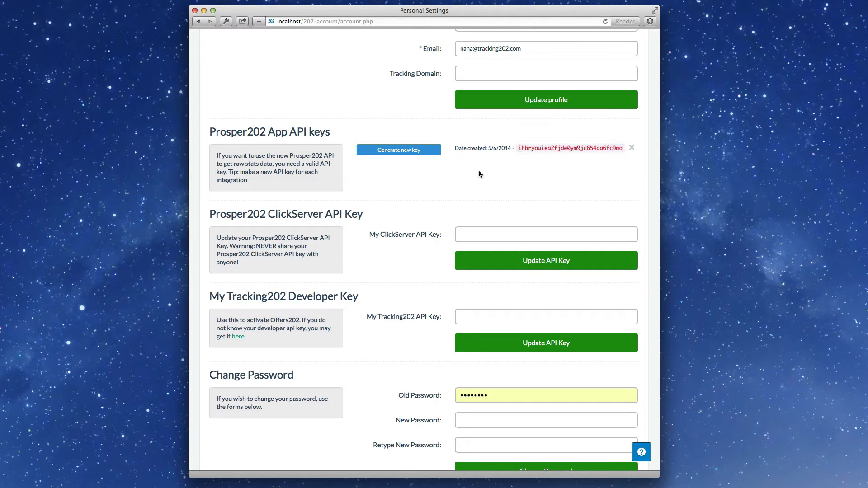
pyautogui.moveTo(408, 226)
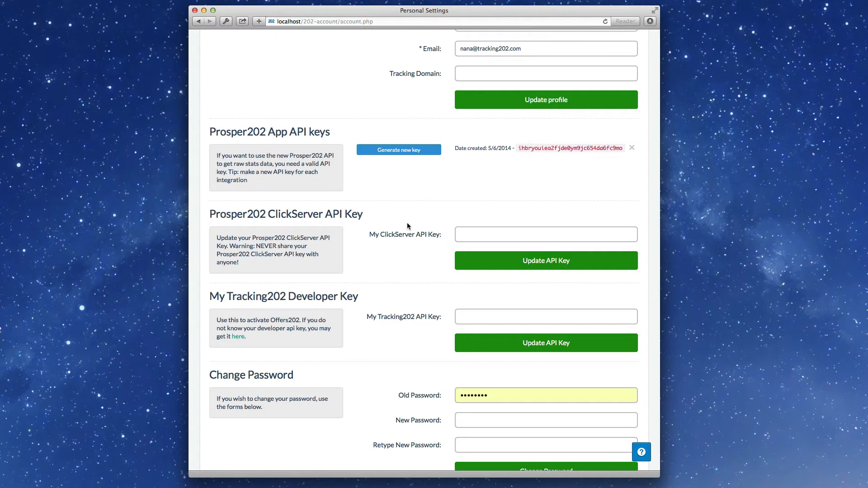
pyautogui.click(545, 234)
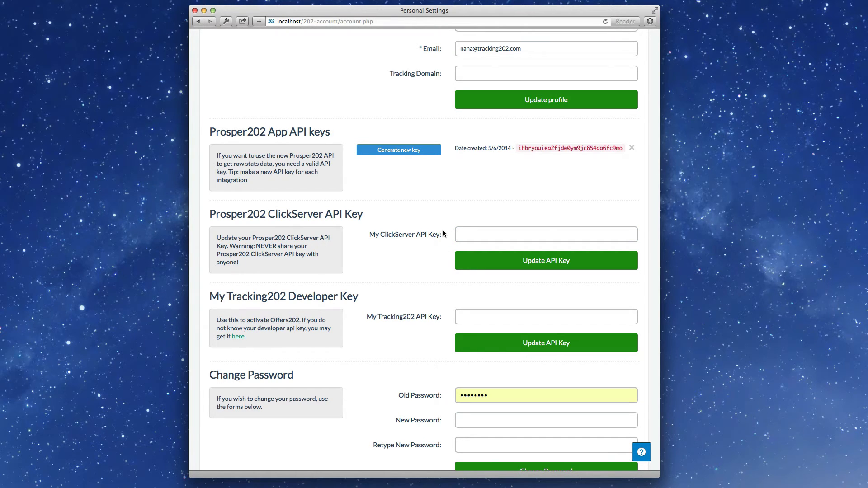
pyautogui.moveTo(500, 353)
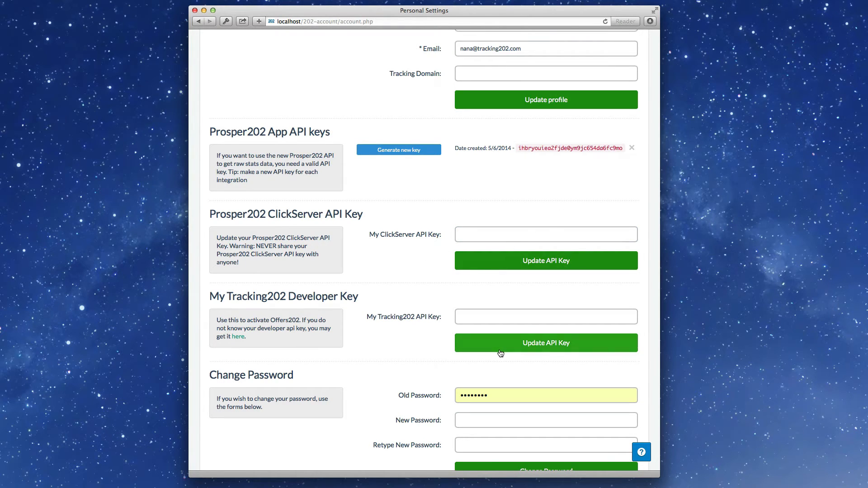
pyautogui.scroll(3)
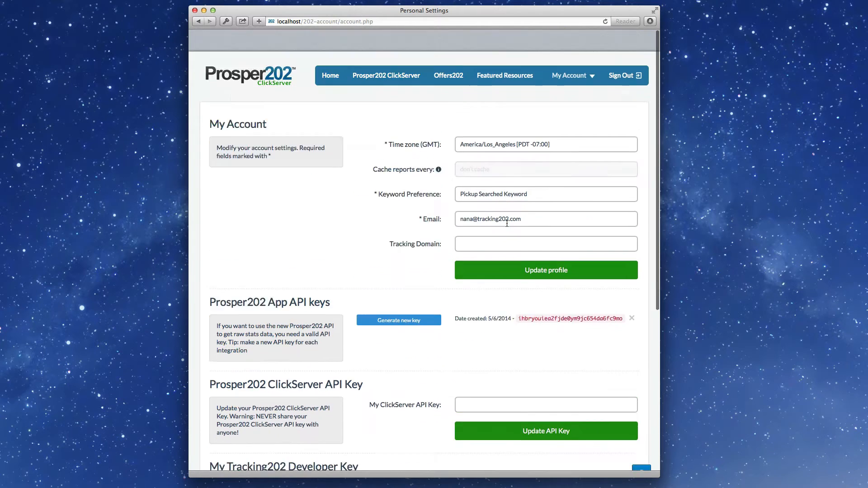
# Go to the VIP Perks Profile via My Account and scroll through its traffic-source and affiliate-network questions.
pyautogui.click(568, 75)
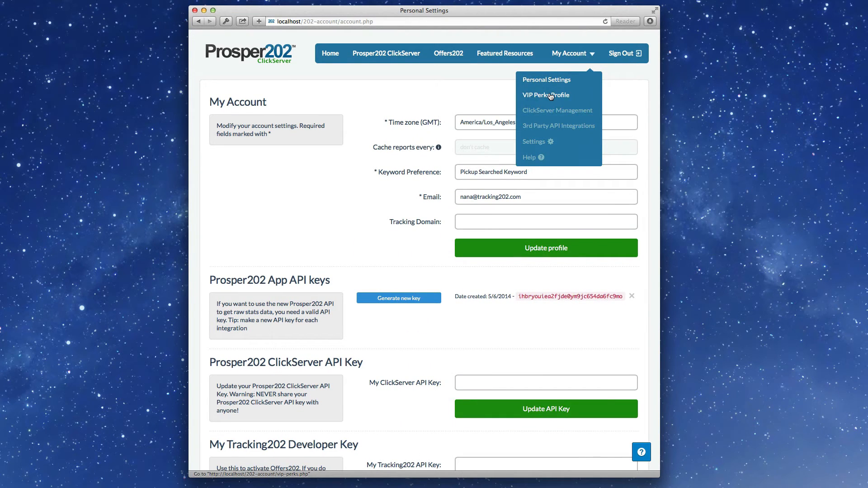
pyautogui.click(545, 94)
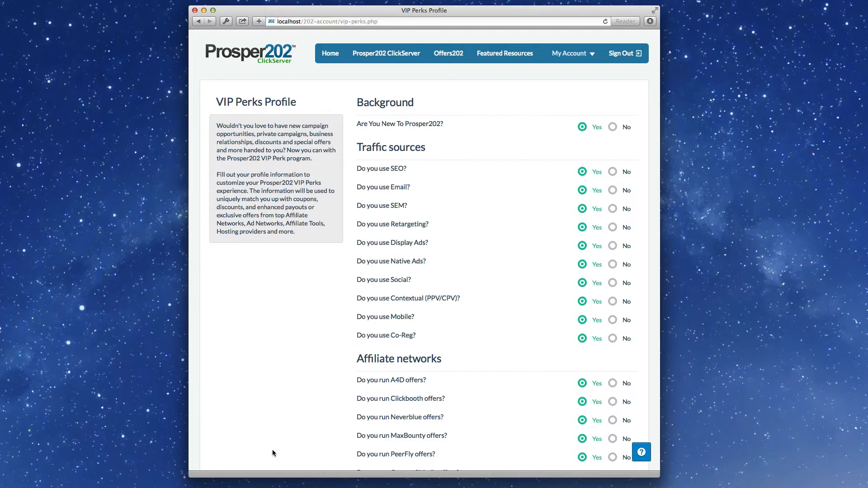
pyautogui.moveTo(485, 135)
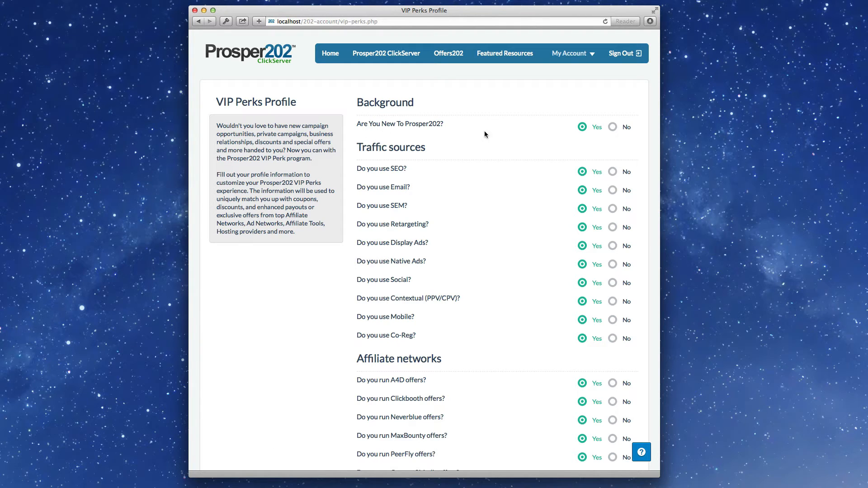
pyautogui.moveTo(422, 110)
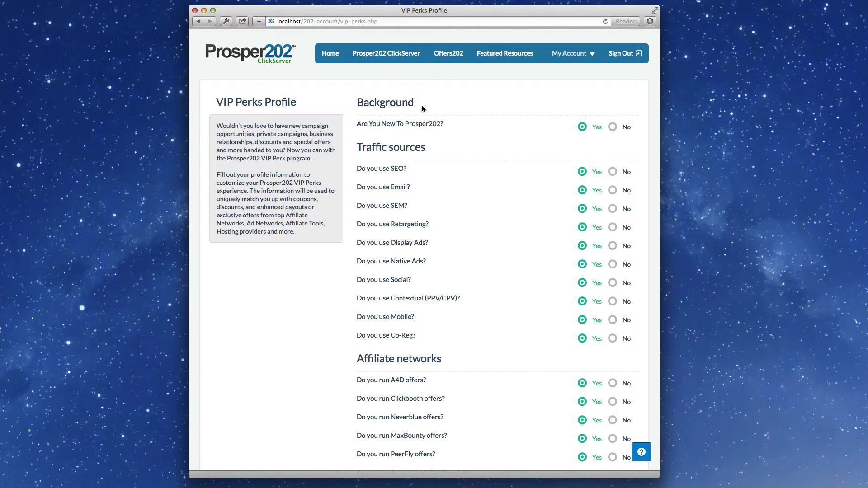
pyautogui.moveTo(386, 52)
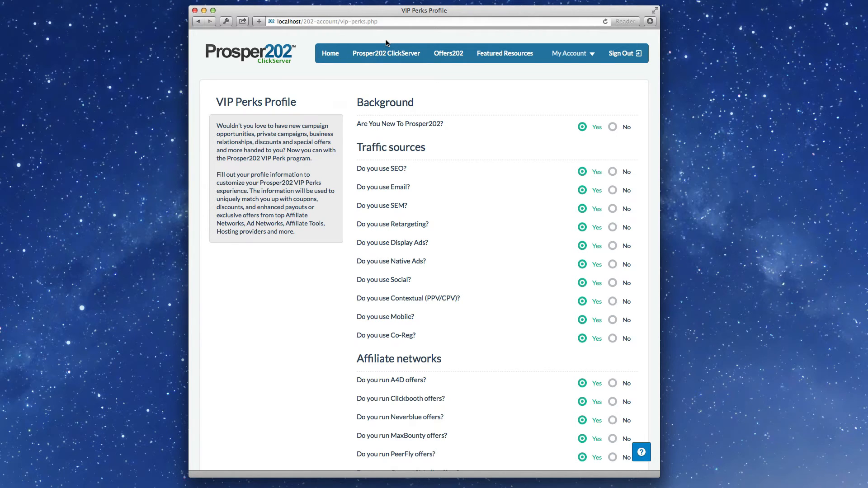
pyautogui.moveTo(496, 238)
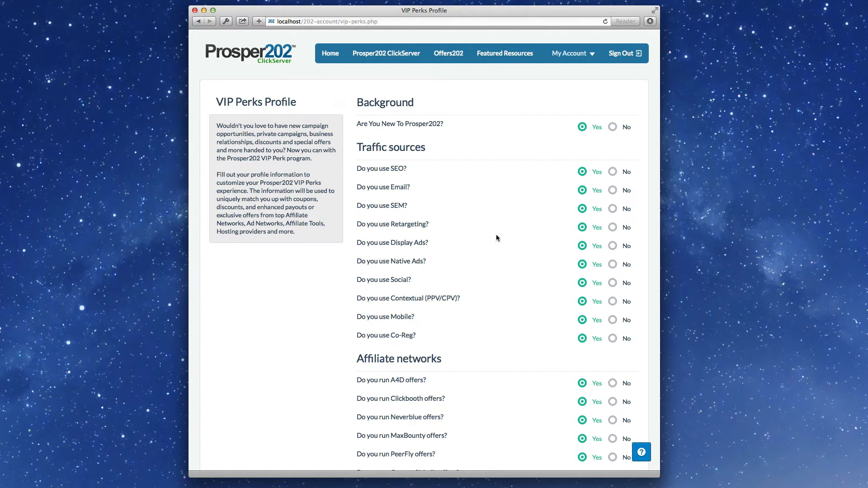
pyautogui.moveTo(611, 352)
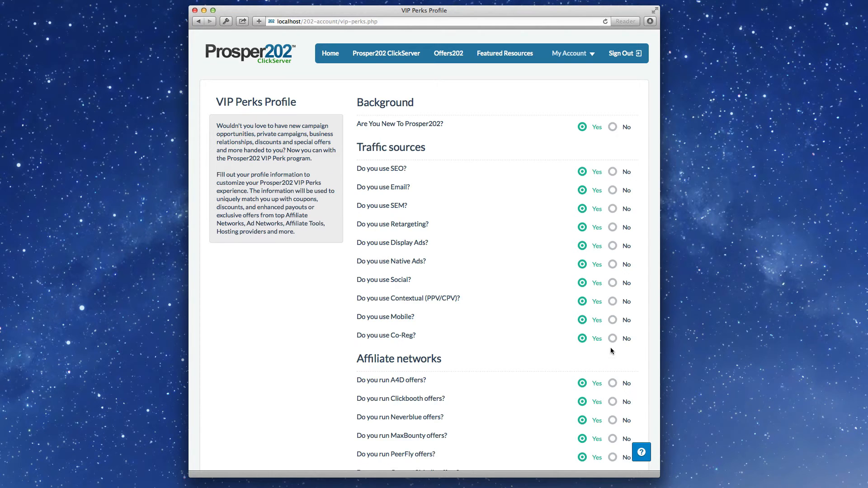
pyautogui.scroll(-3)
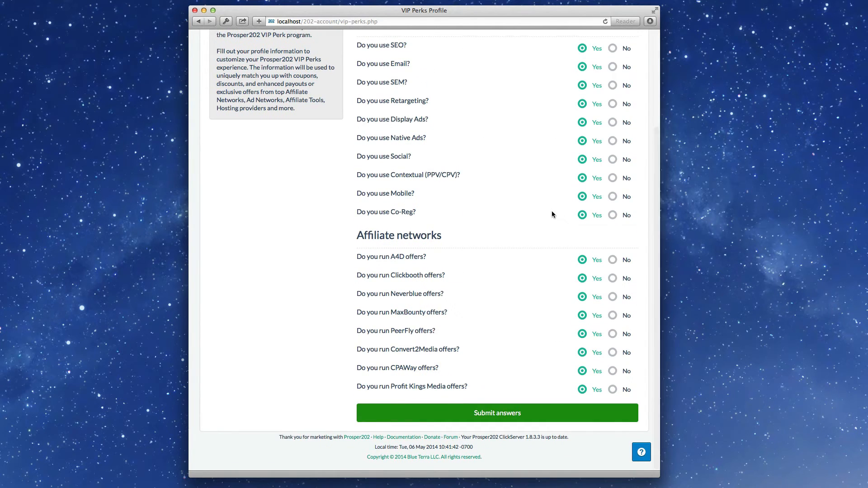
pyautogui.scroll(3)
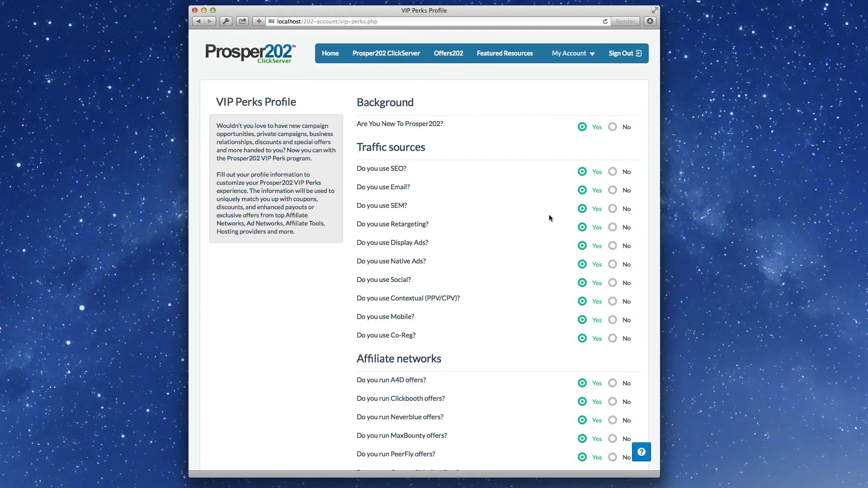
pyautogui.scroll(-3)
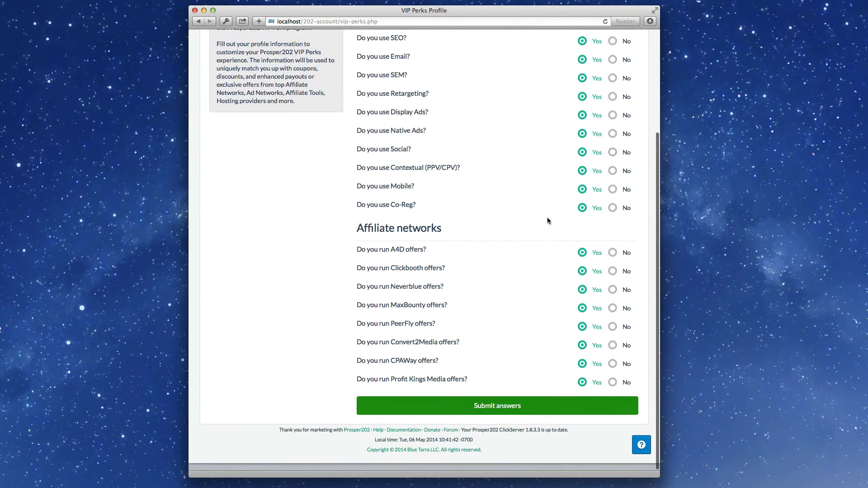
pyautogui.scroll(3)
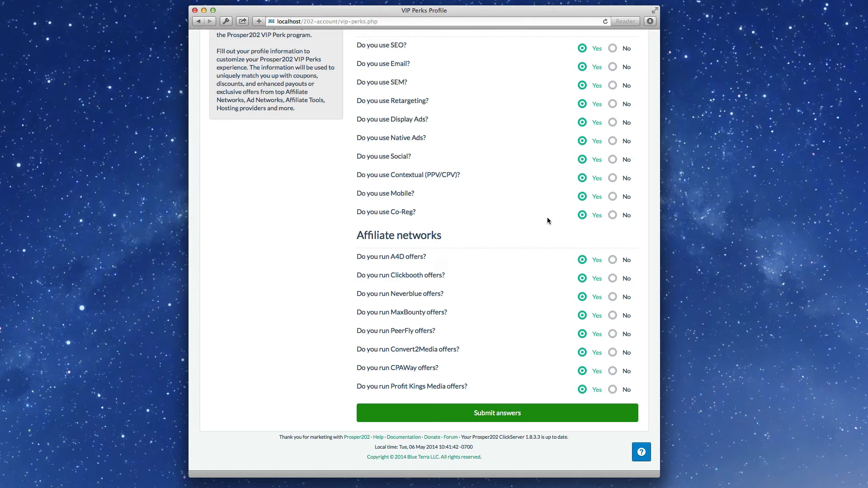
pyautogui.scroll(3)
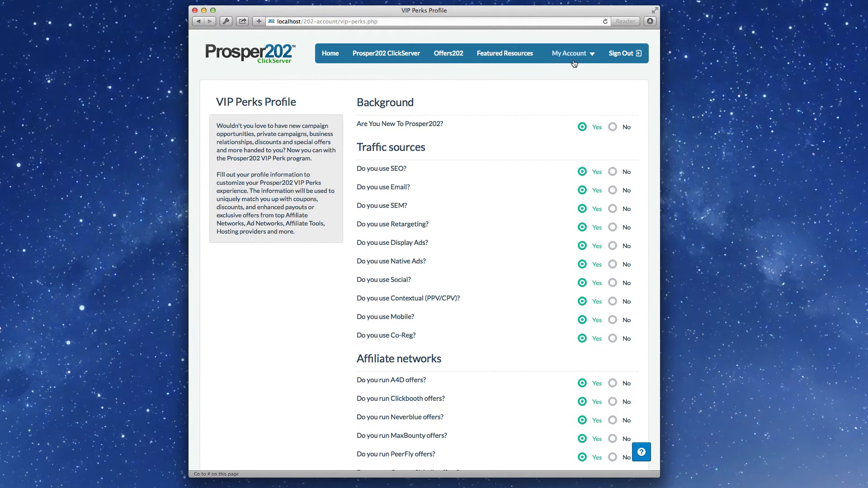
# Go to ClickServer Management showing the empty domains list and license usage.
pyautogui.click(386, 54)
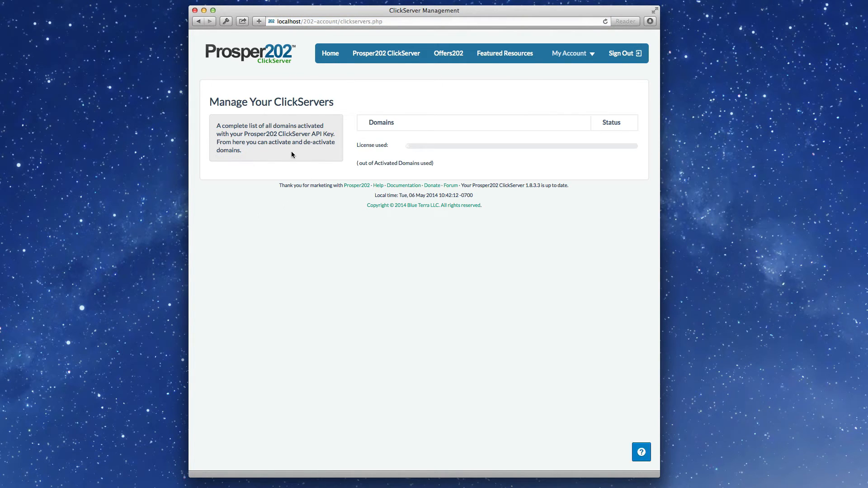
pyautogui.moveTo(374, 227)
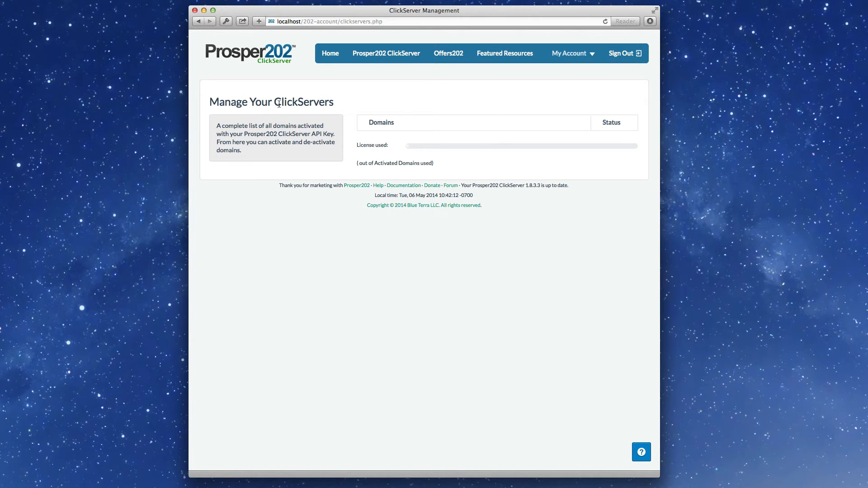
pyautogui.moveTo(401, 112)
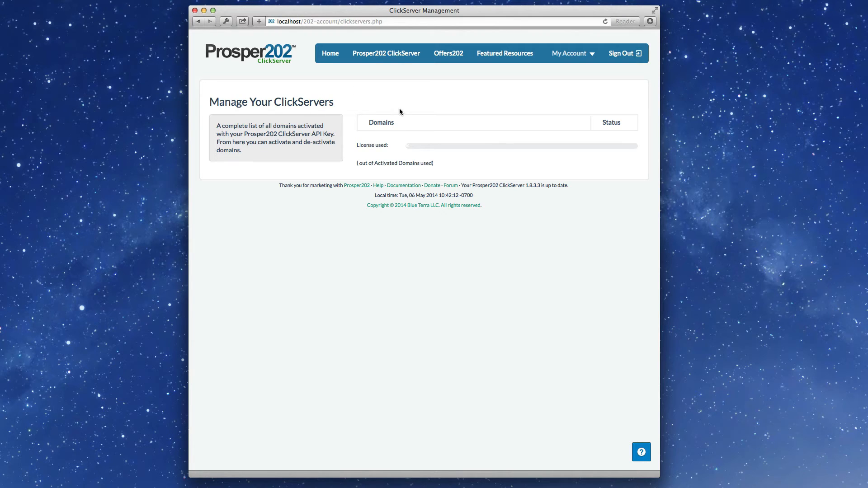
pyautogui.moveTo(262, 75)
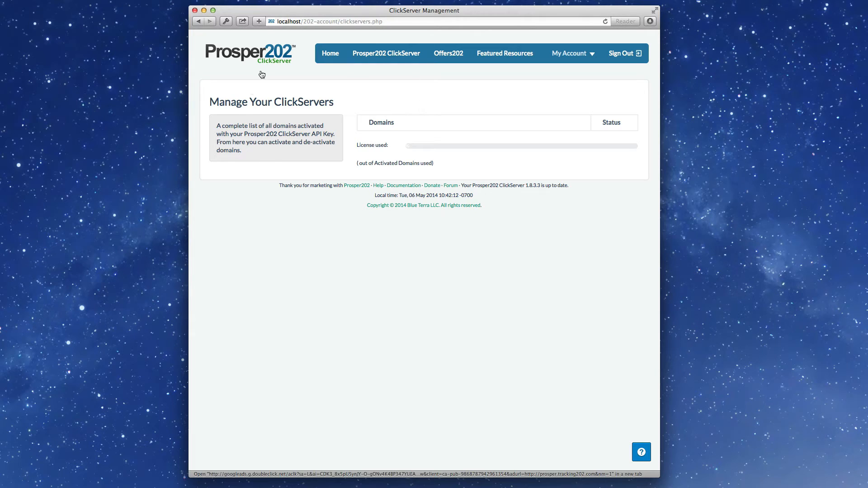
pyautogui.moveTo(615, 98)
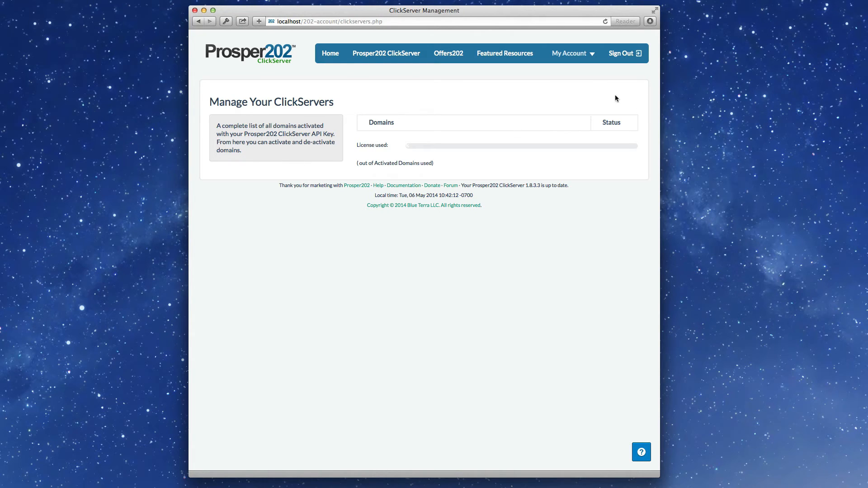
pyautogui.moveTo(445, 275)
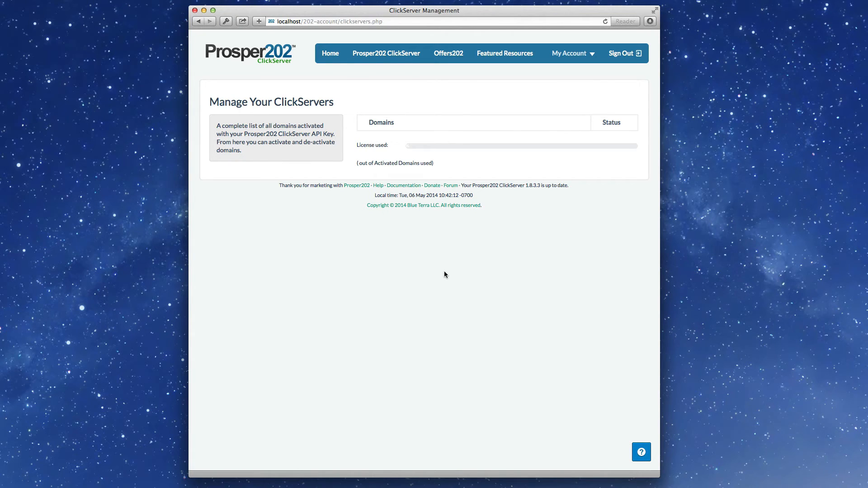
pyautogui.moveTo(496, 90)
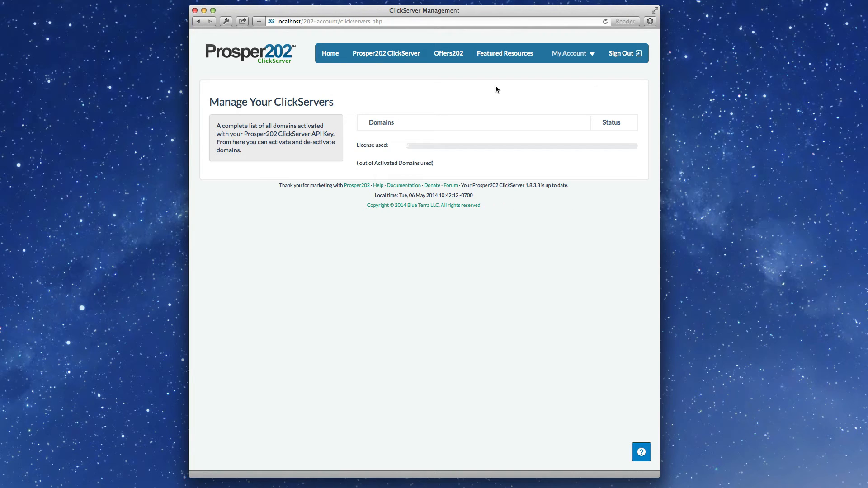
pyautogui.moveTo(555, 94)
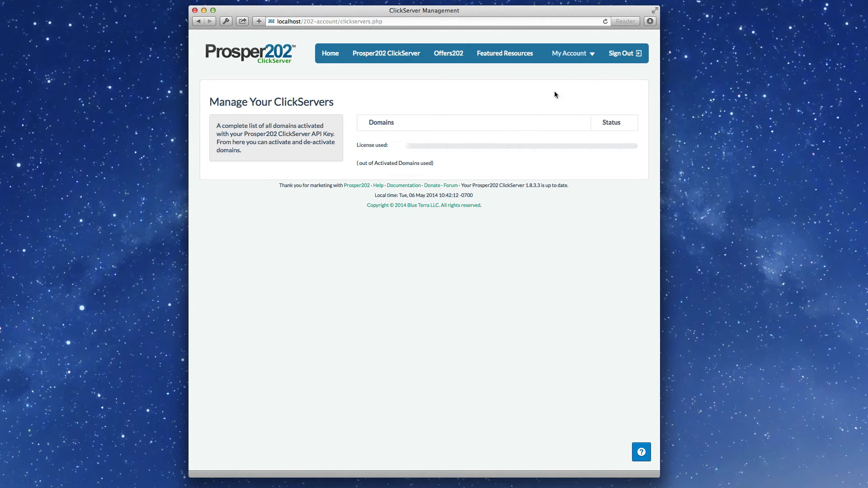
pyautogui.click(570, 53)
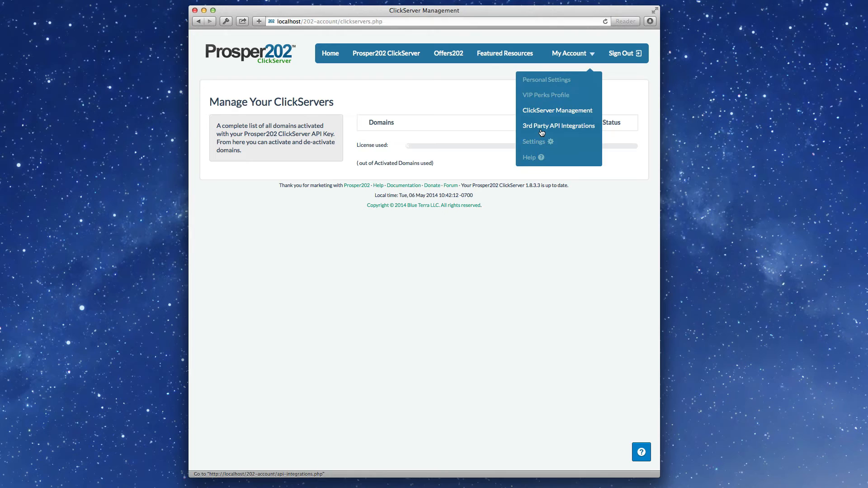
# Visit 3rd Party API Integrations, focus the ClickBank Secret Key field, then head toward Settings.
pyautogui.click(557, 126)
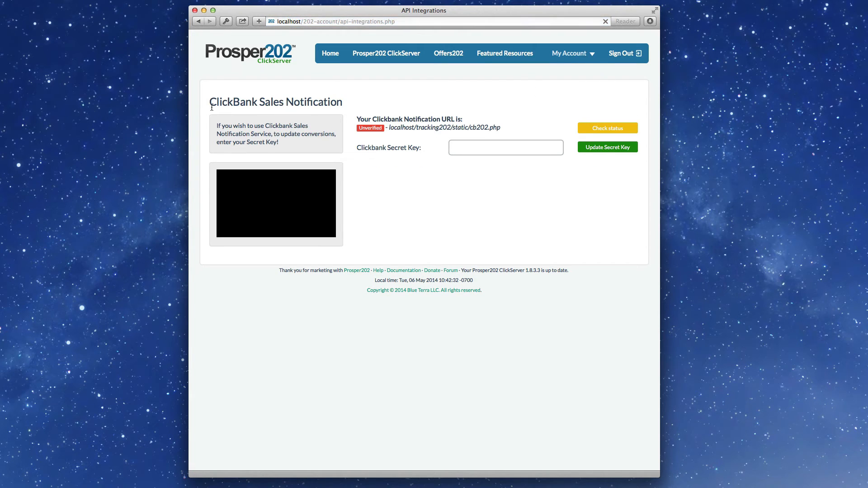
pyautogui.click(504, 148)
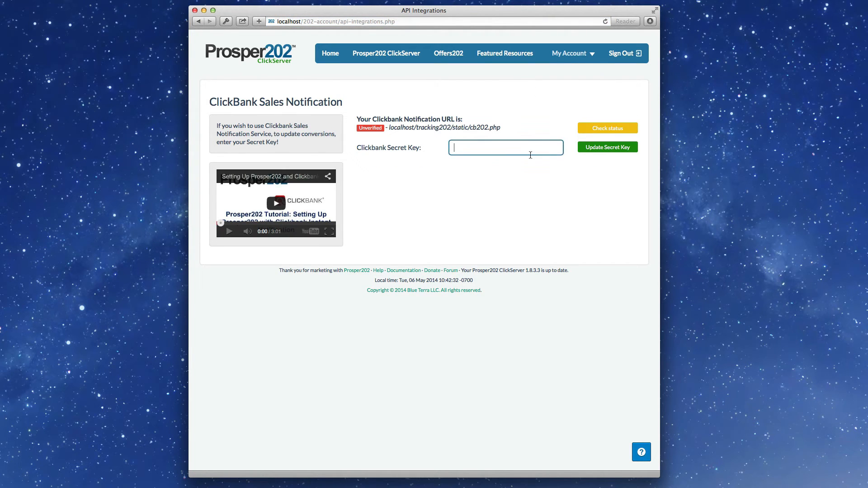
pyautogui.moveTo(582, 175)
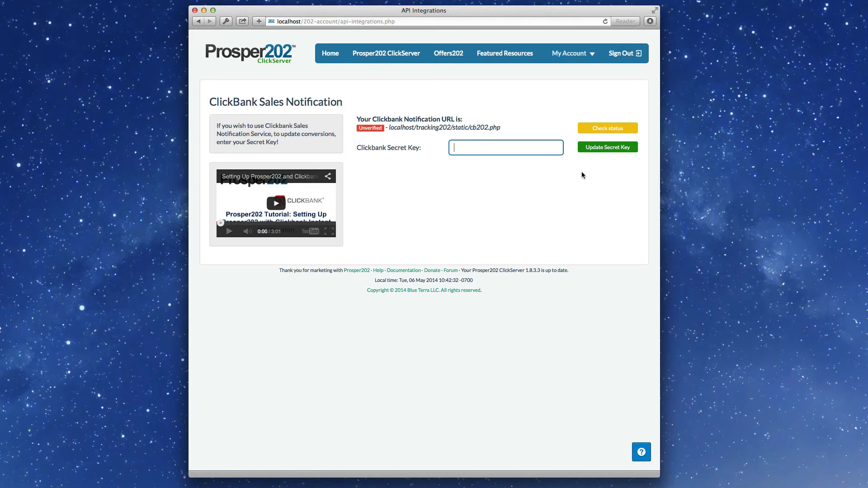
pyautogui.moveTo(322, 136)
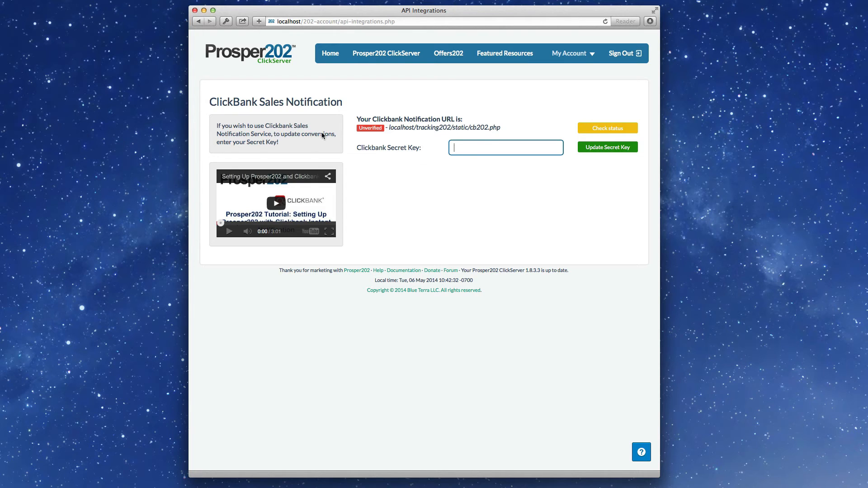
pyautogui.click(571, 53)
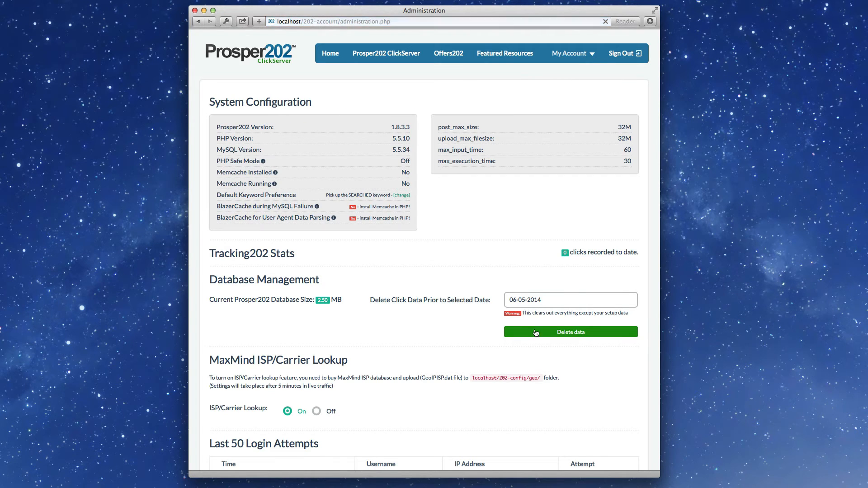
pyautogui.click(570, 299)
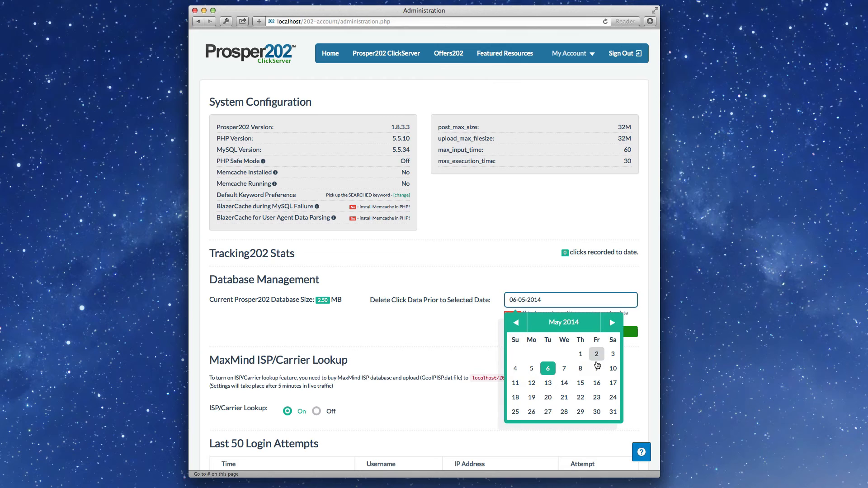
pyautogui.moveTo(580, 354)
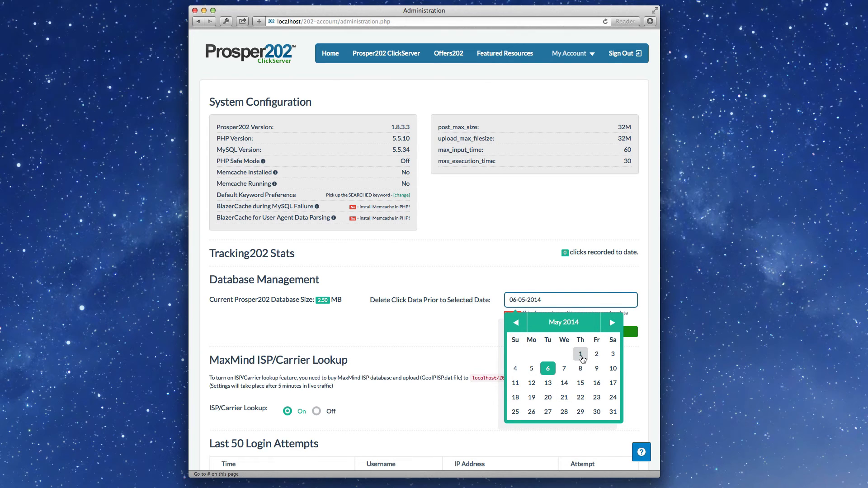
pyautogui.click(579, 354)
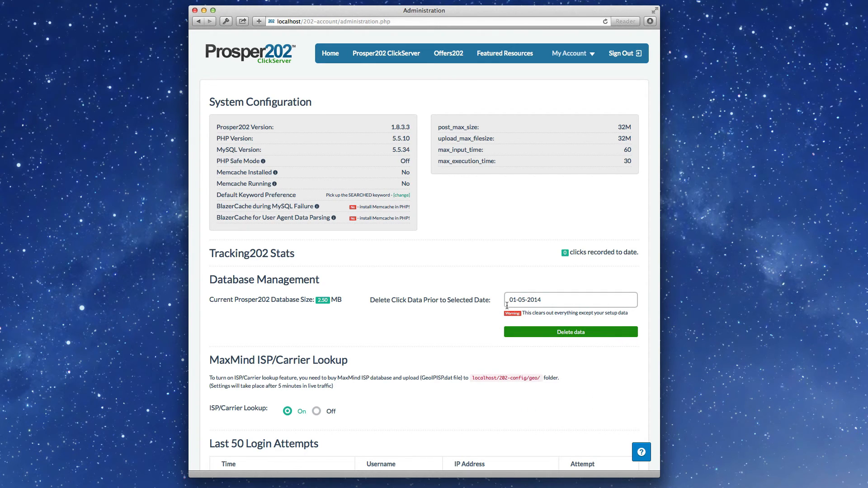
pyautogui.moveTo(432, 330)
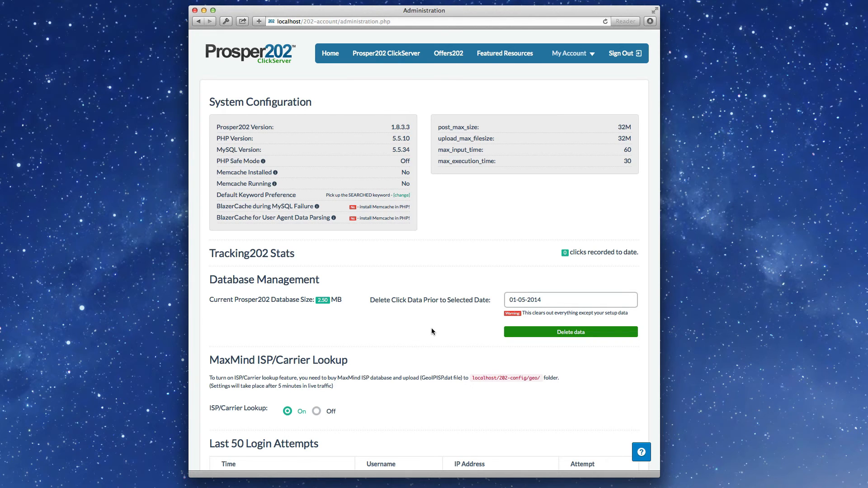
pyautogui.scroll(-3)
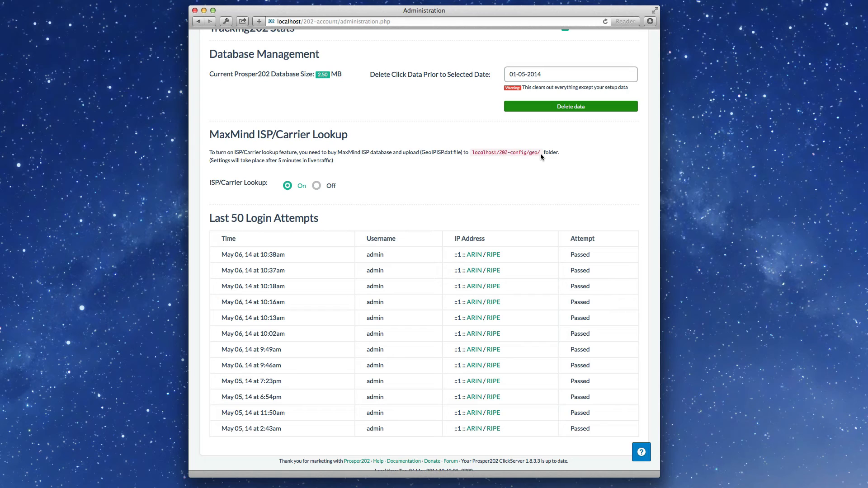
pyautogui.moveTo(337, 195)
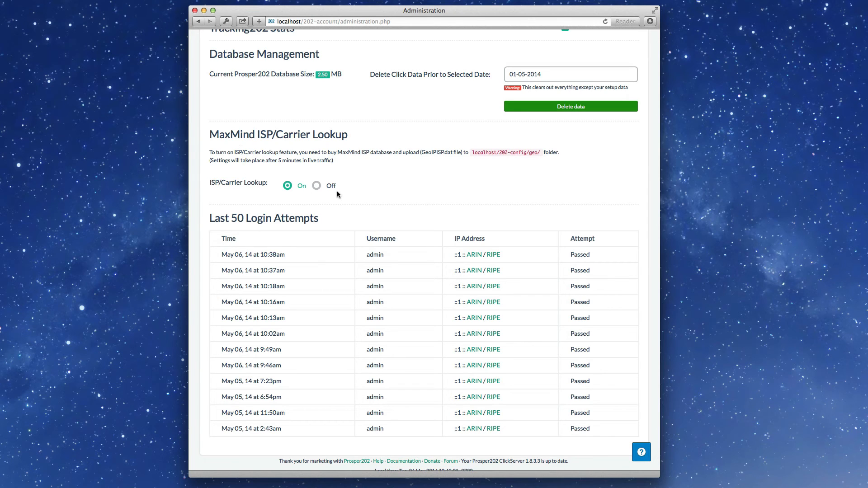
pyautogui.moveTo(331, 183)
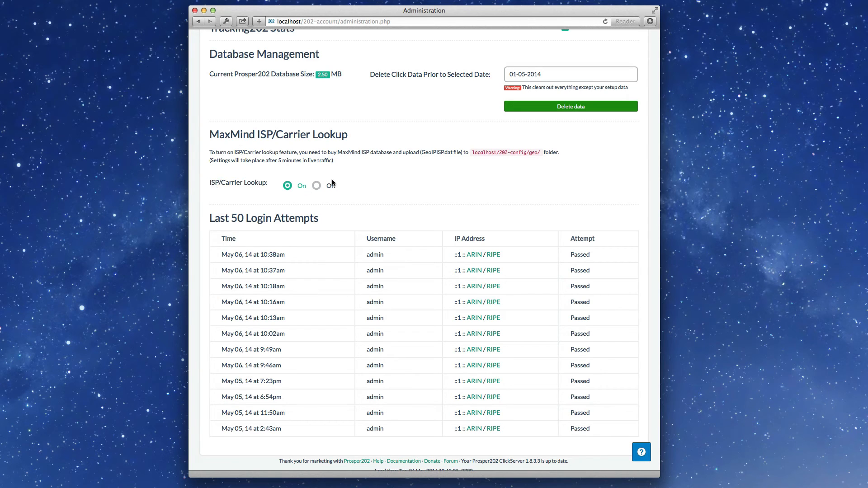
pyautogui.moveTo(483, 199)
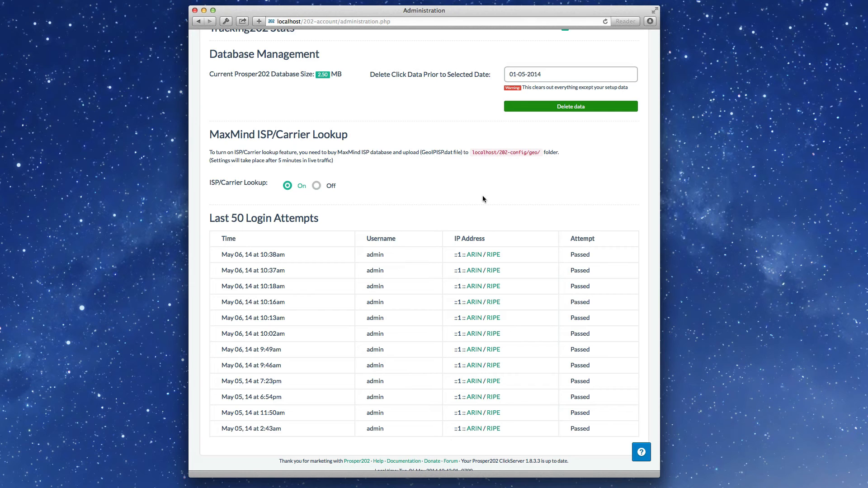
pyautogui.moveTo(466, 206)
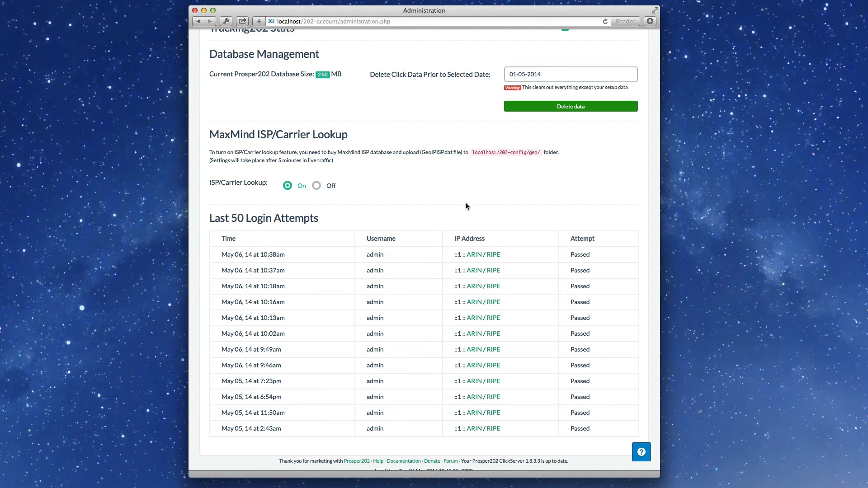
pyautogui.scroll(3)
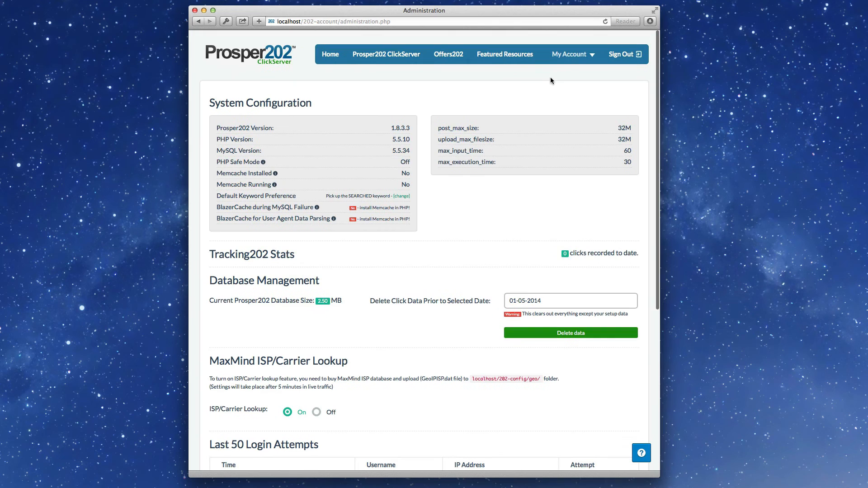
pyautogui.click(568, 53)
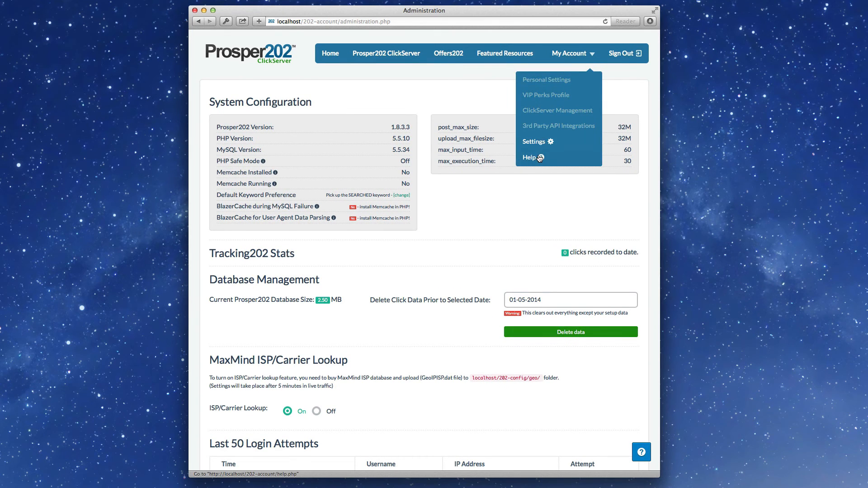
# Go to the Help Resources page from the My Account menu.
pyautogui.click(528, 158)
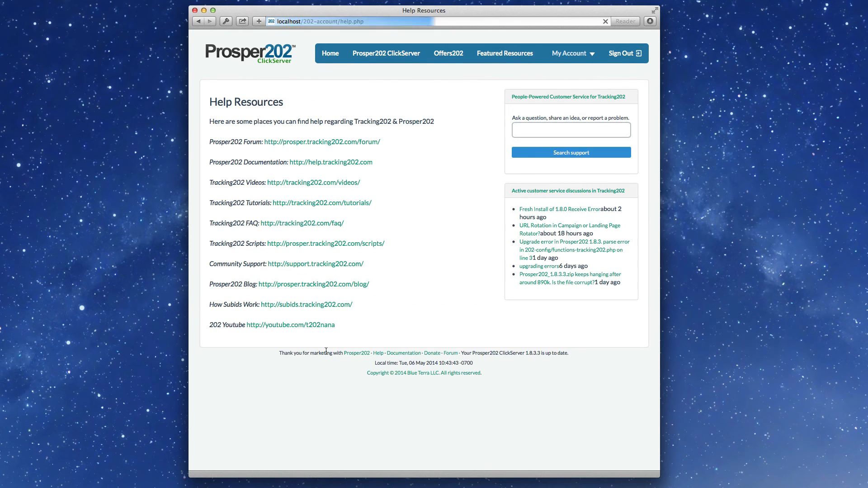
pyautogui.moveTo(308, 167)
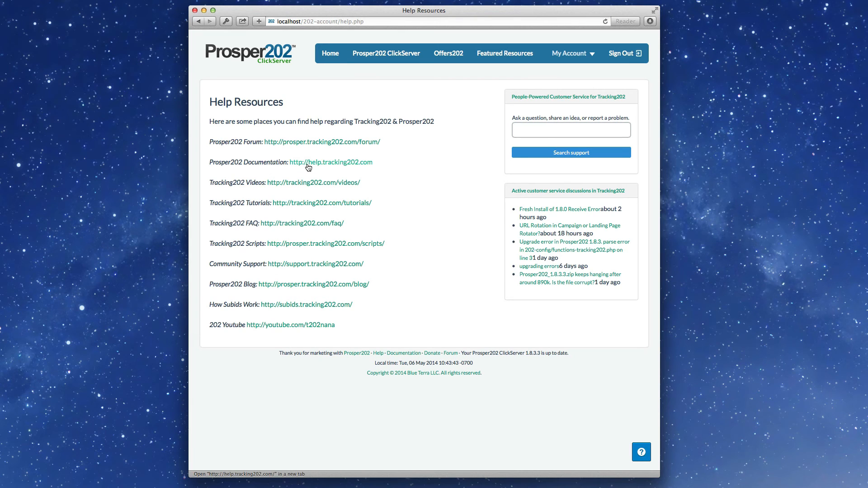
pyautogui.moveTo(357, 167)
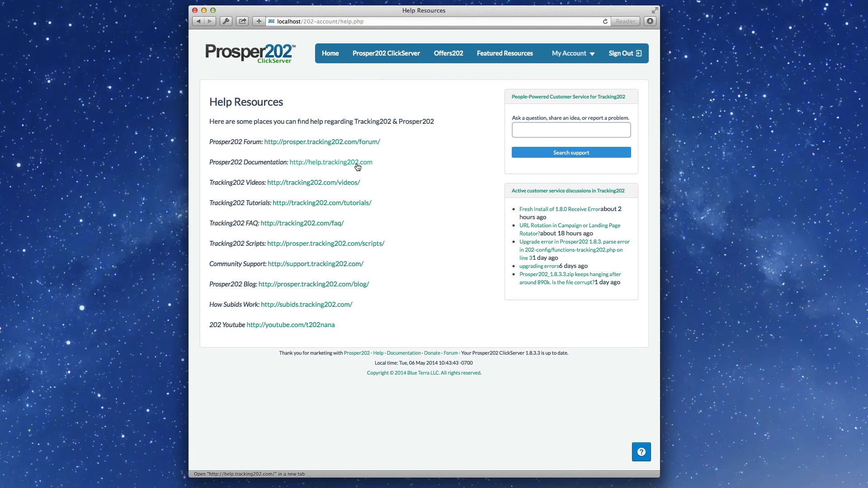
# Follow the Prosper202 Documentation link to help.tracking202.com in a new tab.
pyautogui.click(333, 162)
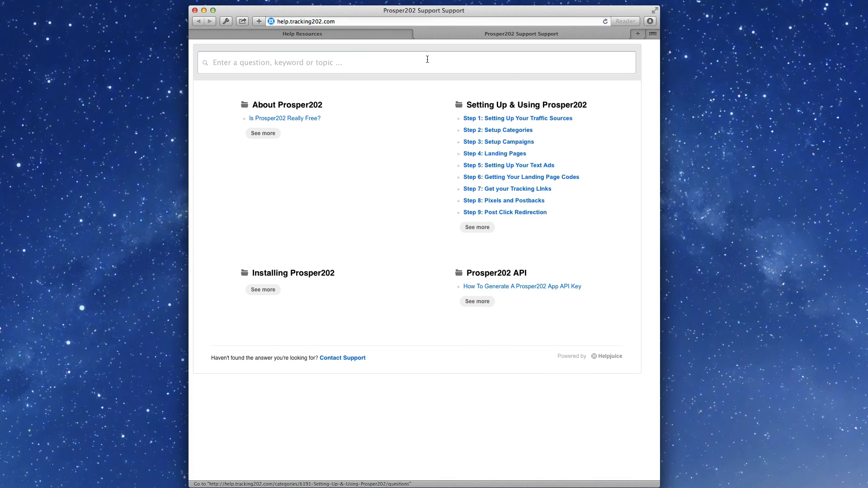
pyautogui.moveTo(509, 314)
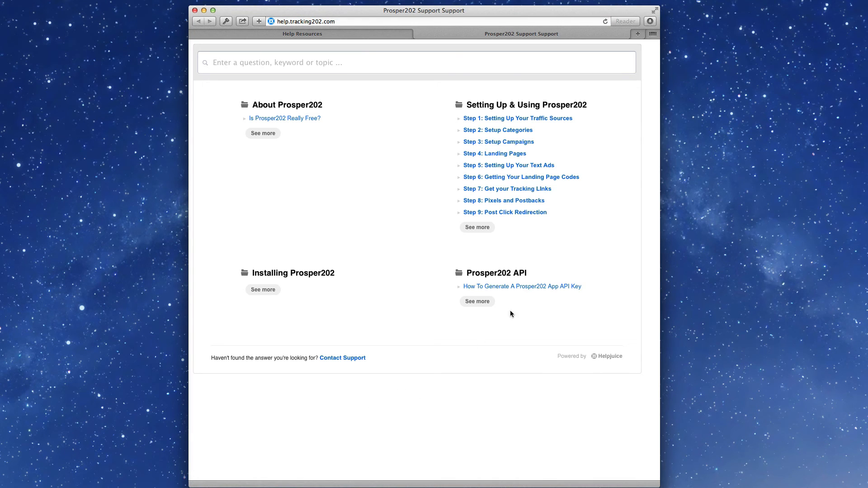
pyautogui.moveTo(303, 105)
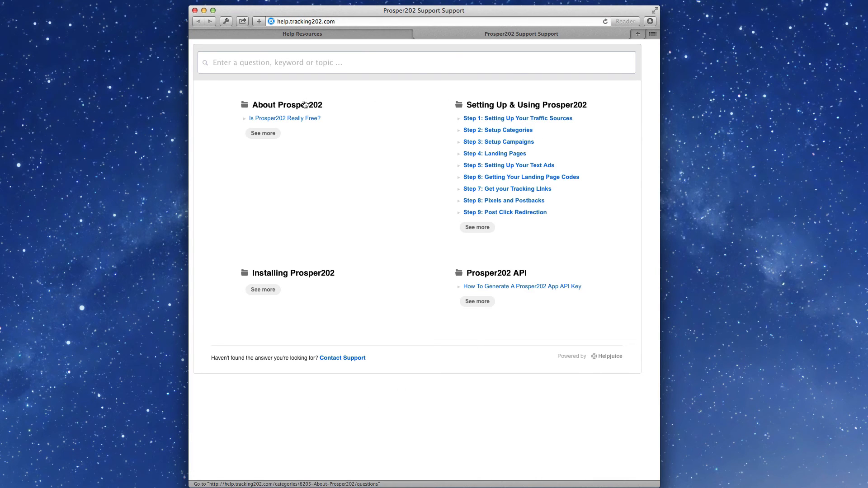
pyautogui.moveTo(496, 76)
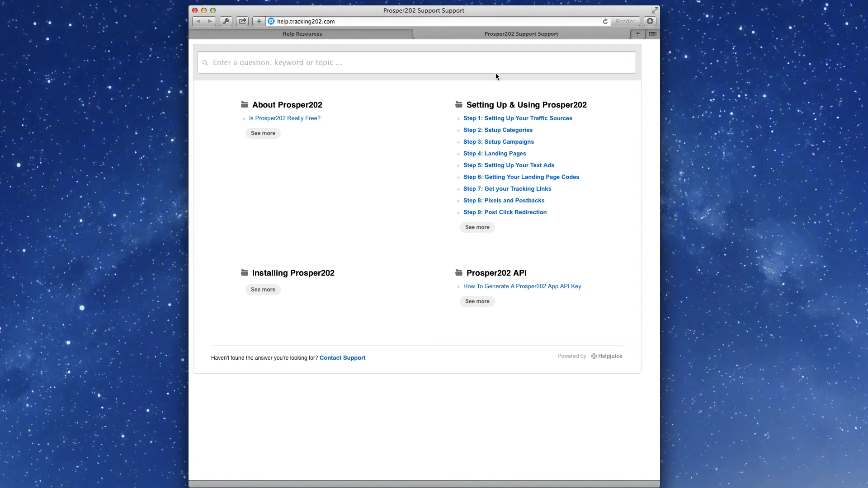
pyautogui.moveTo(463, 458)
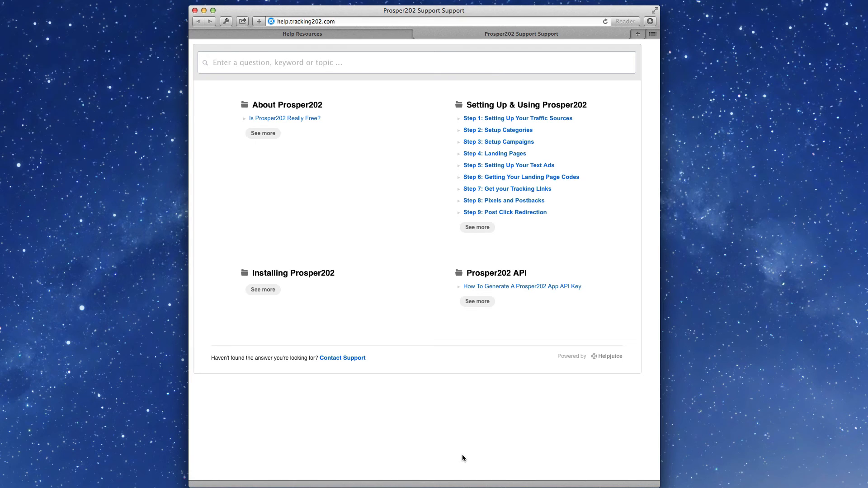
pyautogui.moveTo(418, 34)
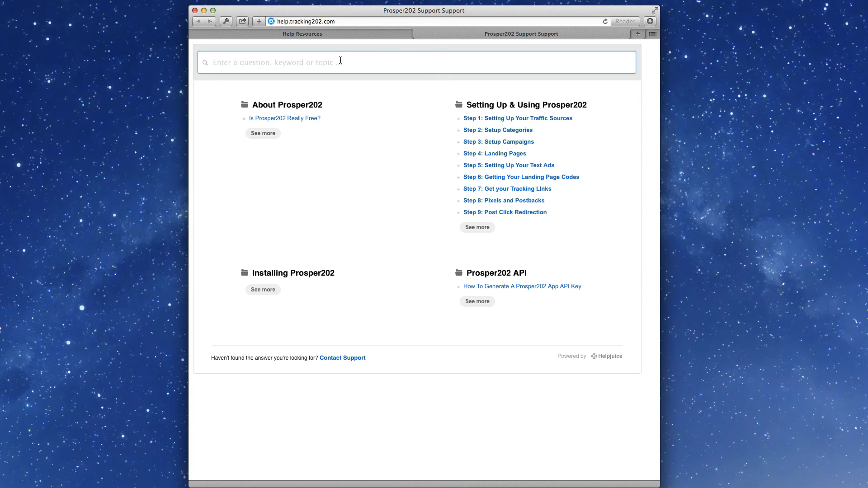
pyautogui.moveTo(414, 34)
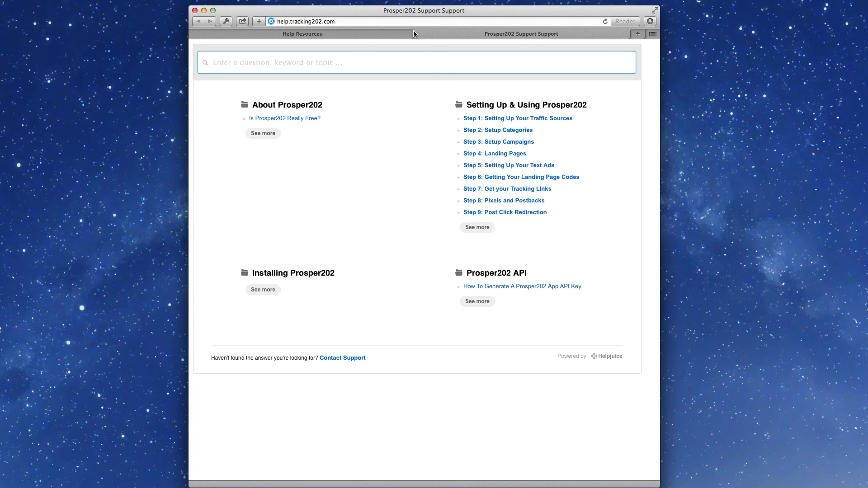
pyautogui.moveTo(419, 34)
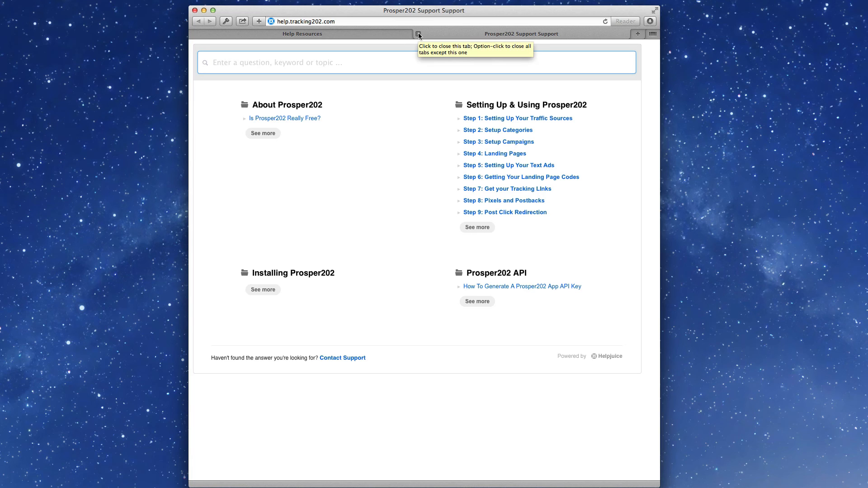
# Close the documentation tab, then start and dismiss a support message window on Help Resources.
pyautogui.click(418, 36)
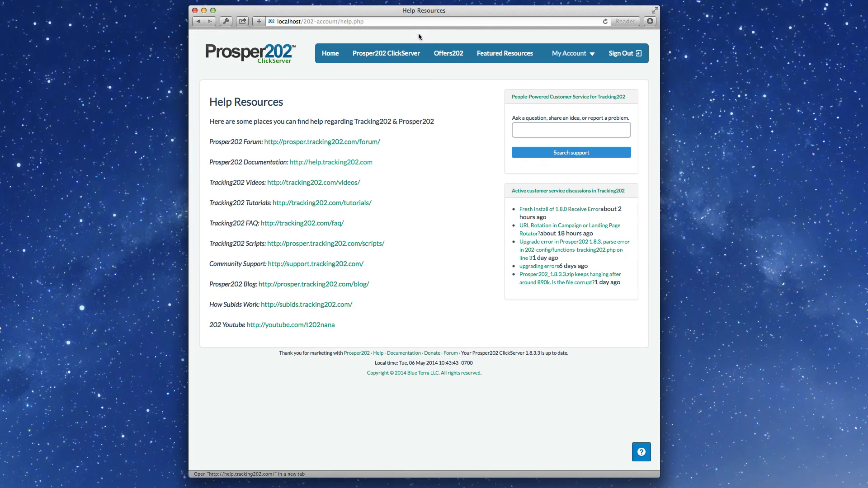
pyautogui.click(640, 452)
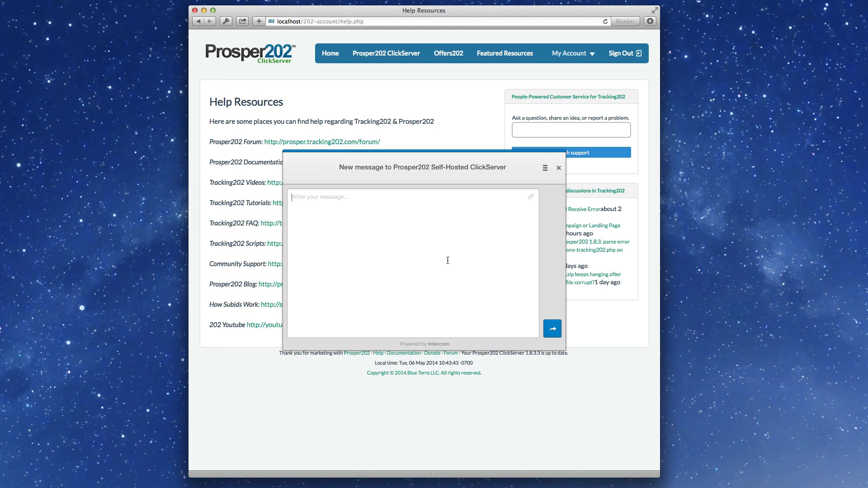
pyautogui.click(558, 168)
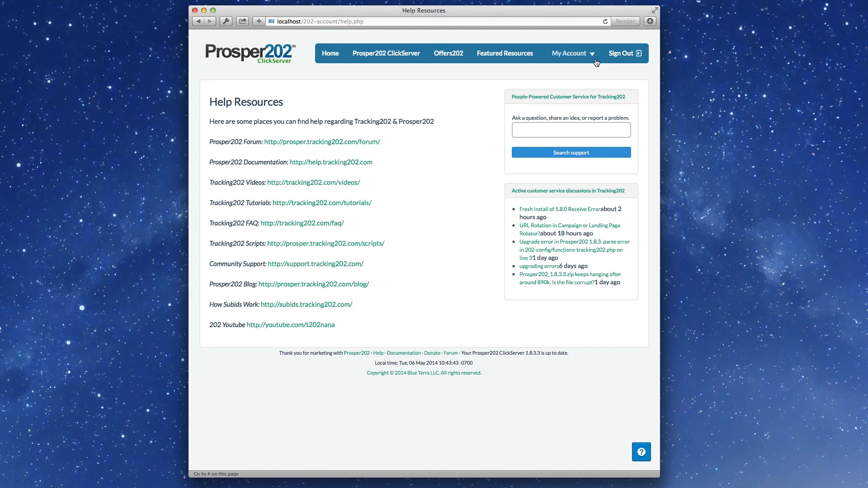
# Return to the Home dashboard with special offers, news and applications.
pyautogui.click(569, 54)
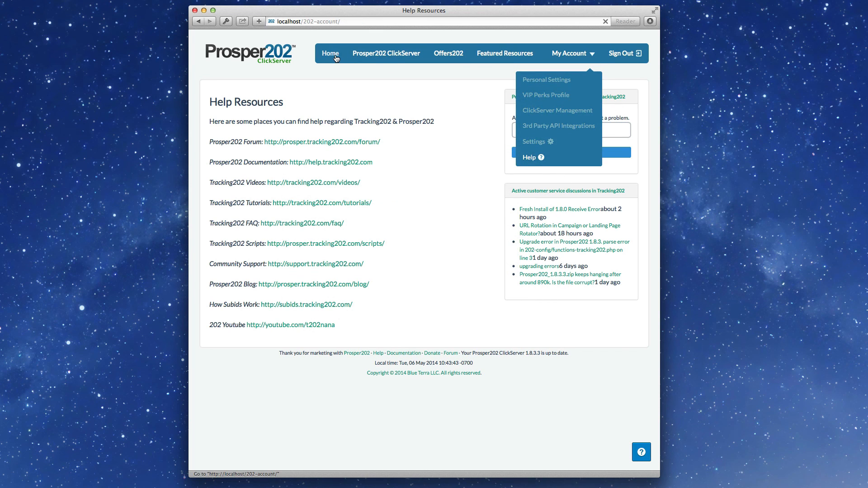
pyautogui.click(330, 53)
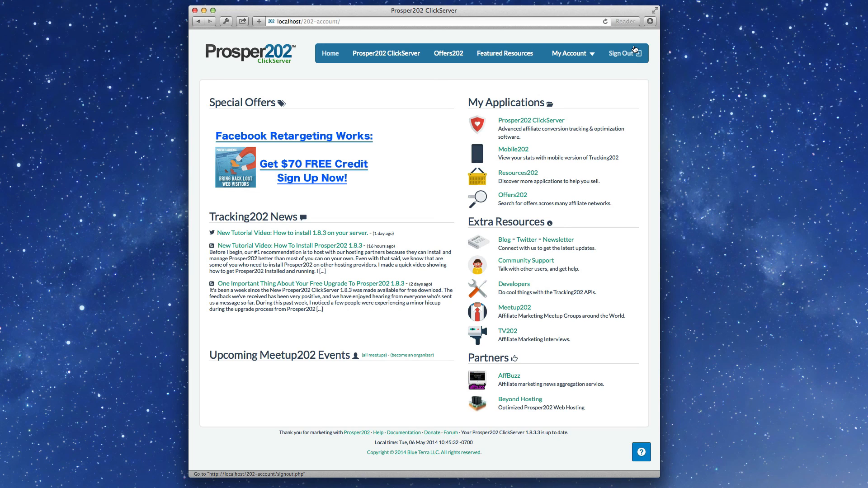
pyautogui.moveTo(635, 51)
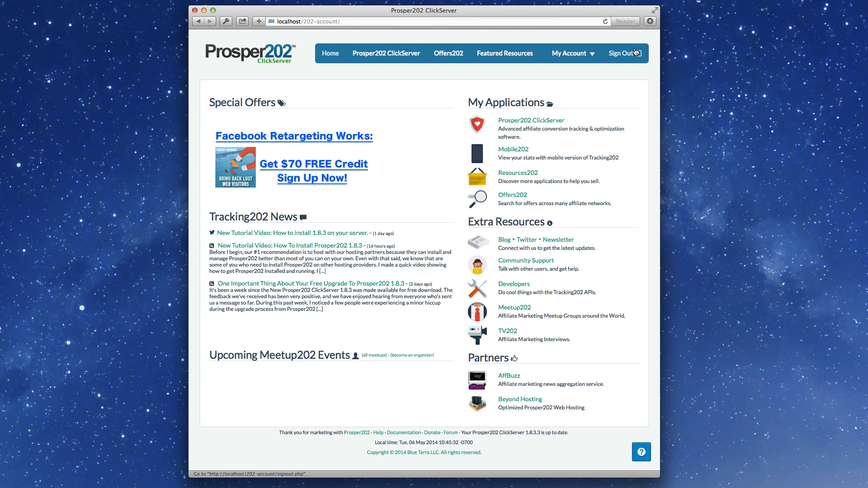